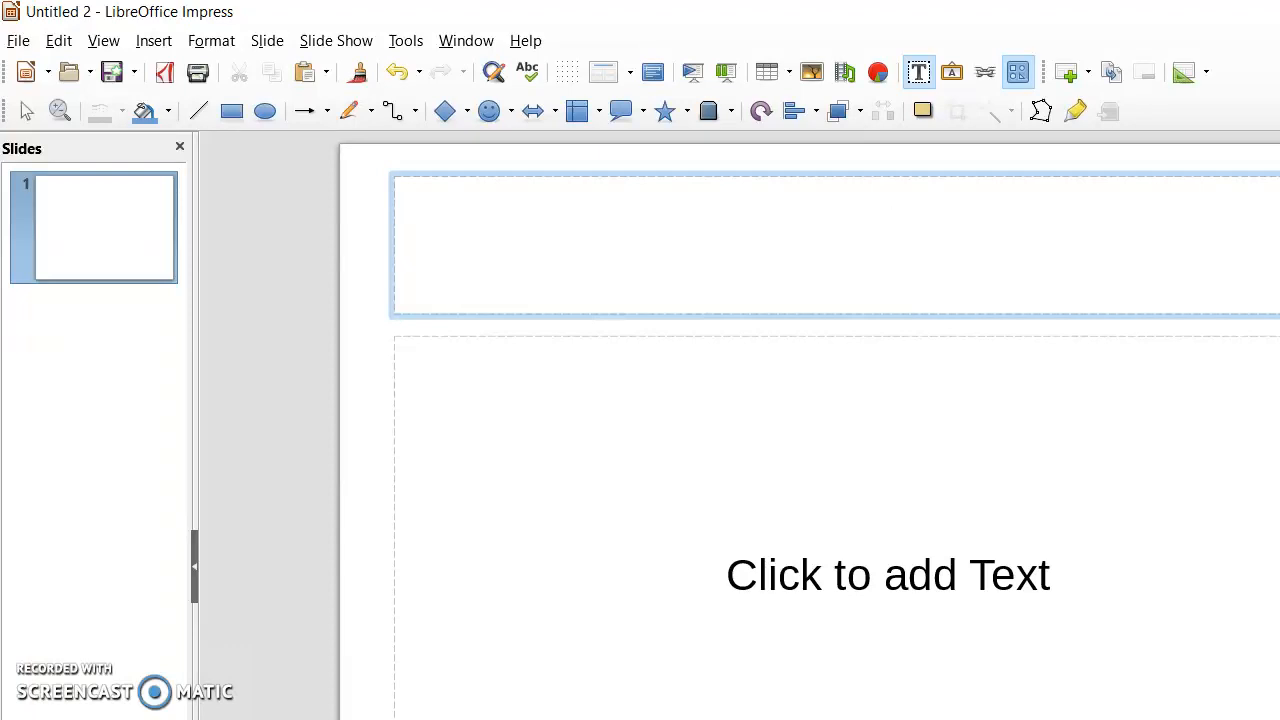
# Start a new blank presentation from File > New > Presentation.
pyautogui.click(888, 244)
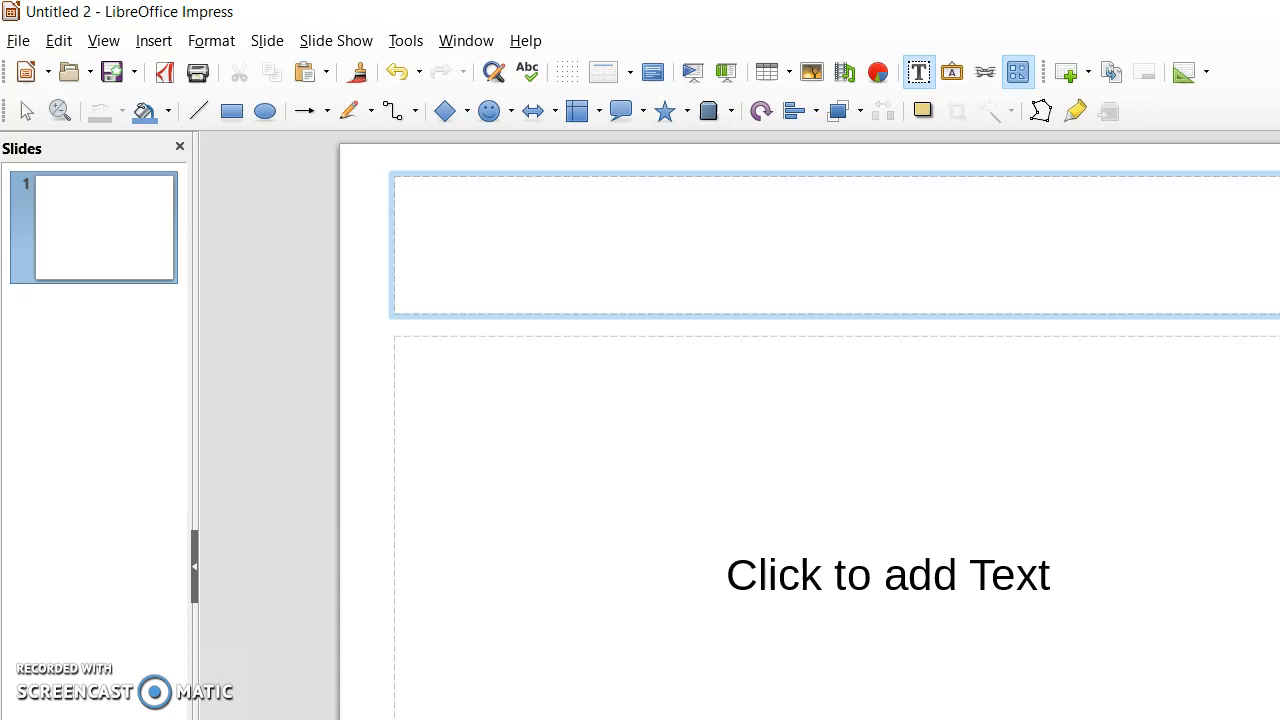
pyautogui.click(888, 244)
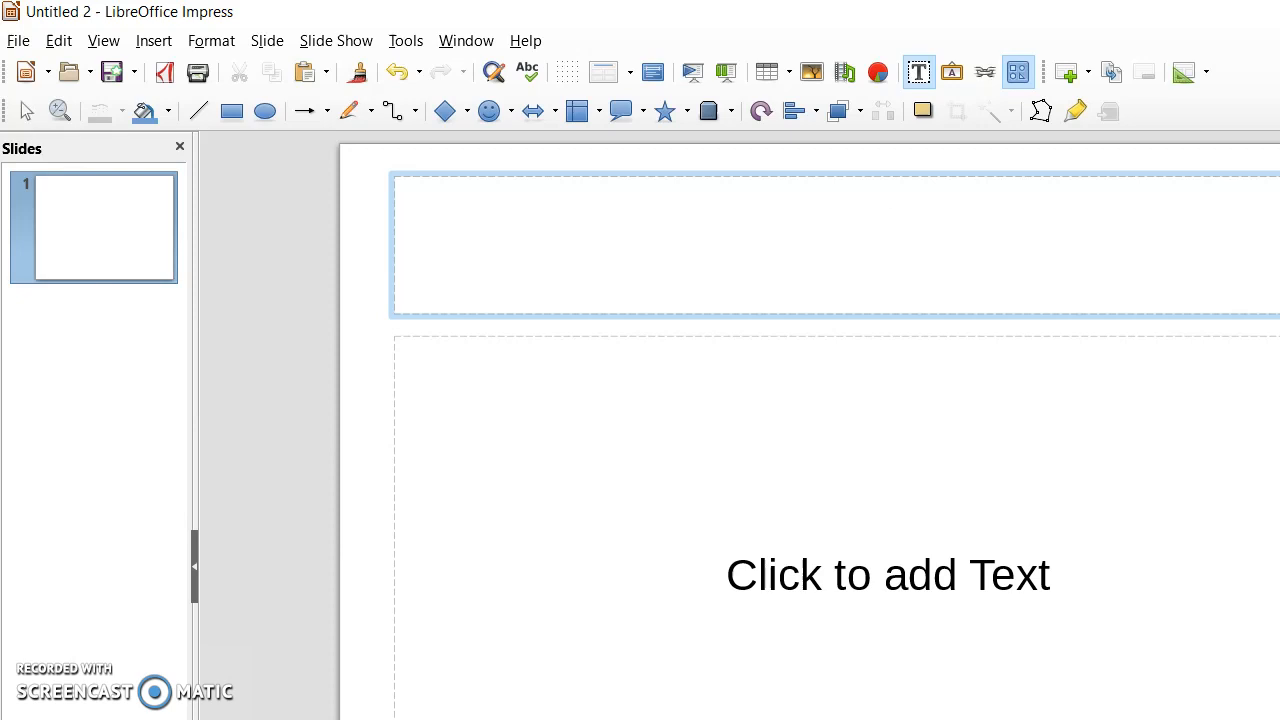
pyautogui.moveTo(596, 322)
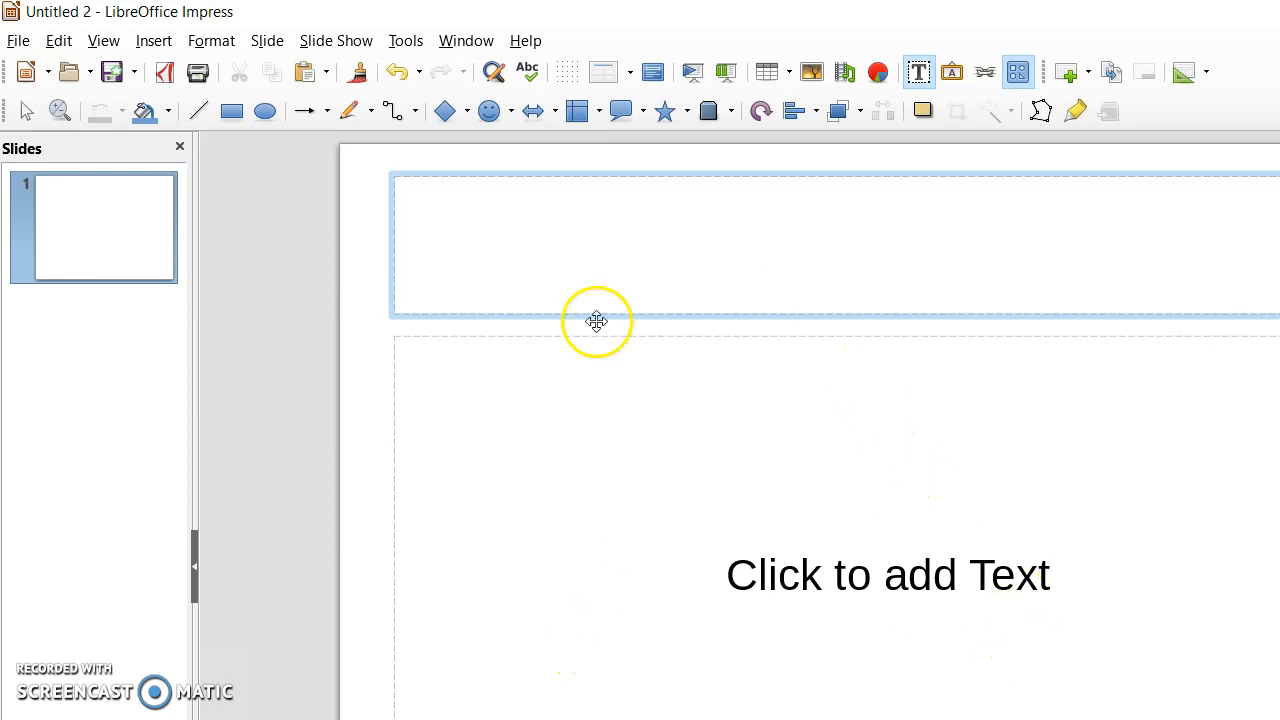
pyautogui.moveTo(16, 40)
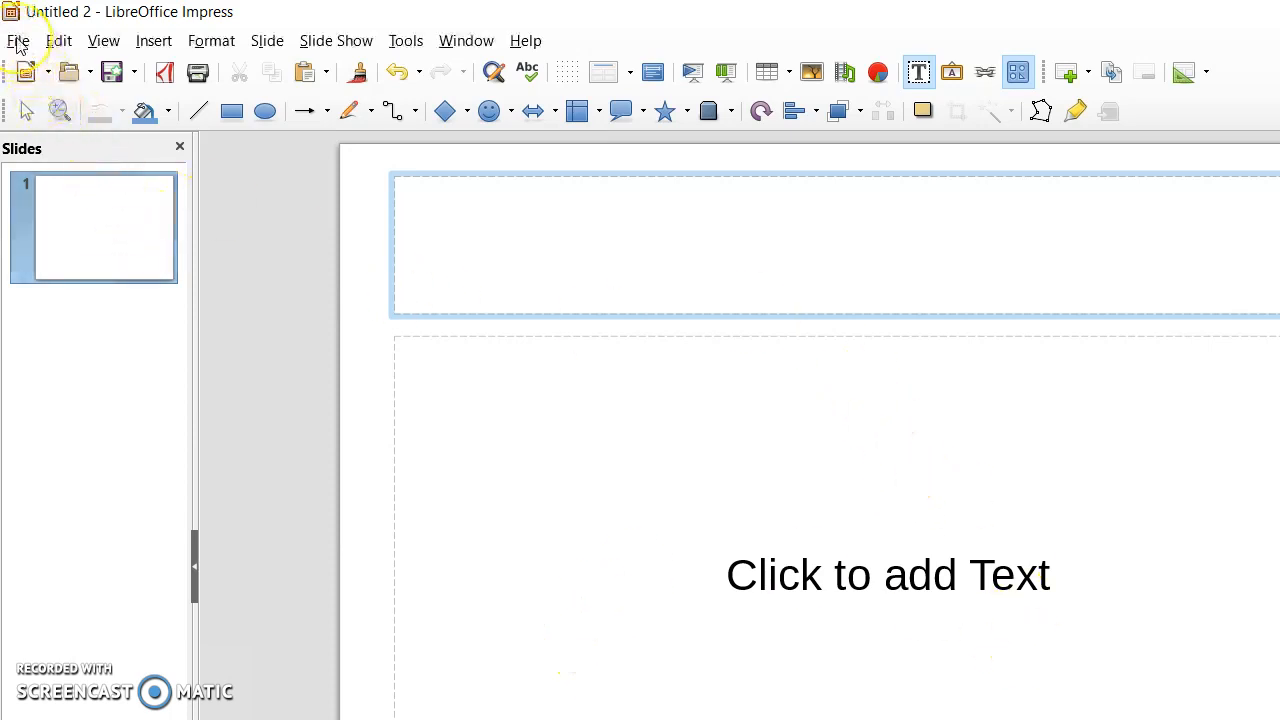
pyautogui.click(16, 40)
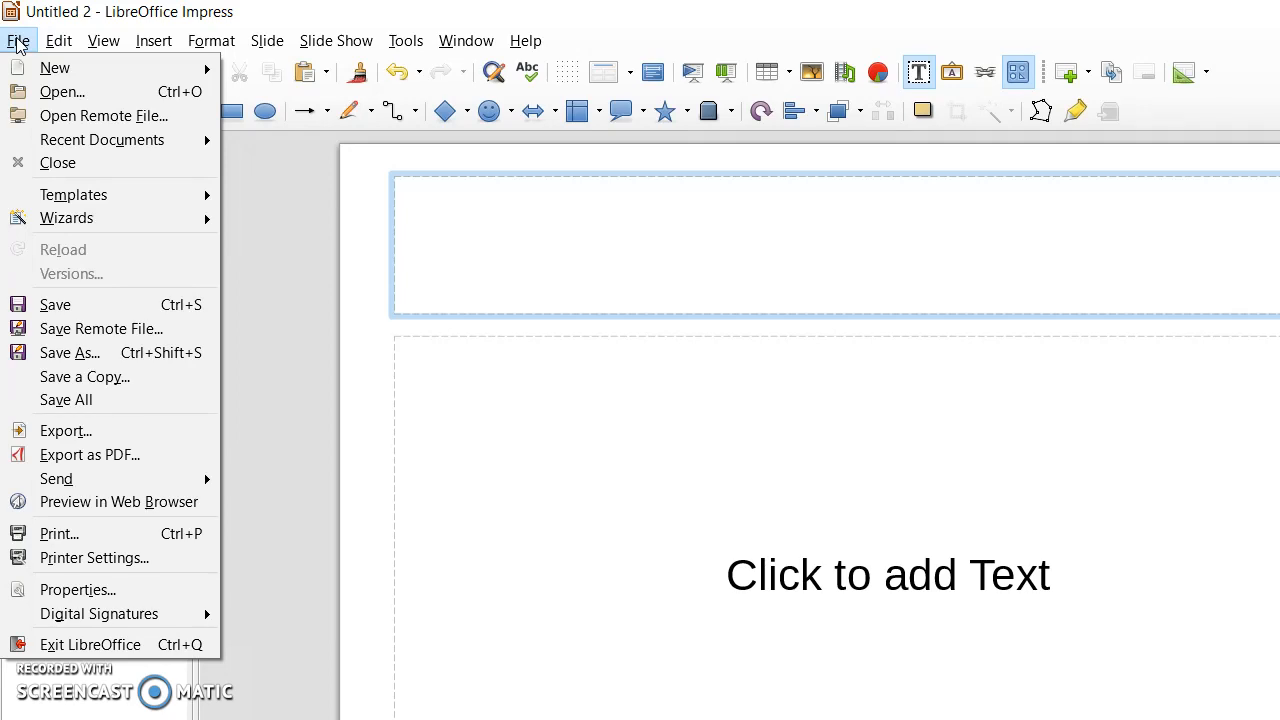
pyautogui.moveTo(56, 68)
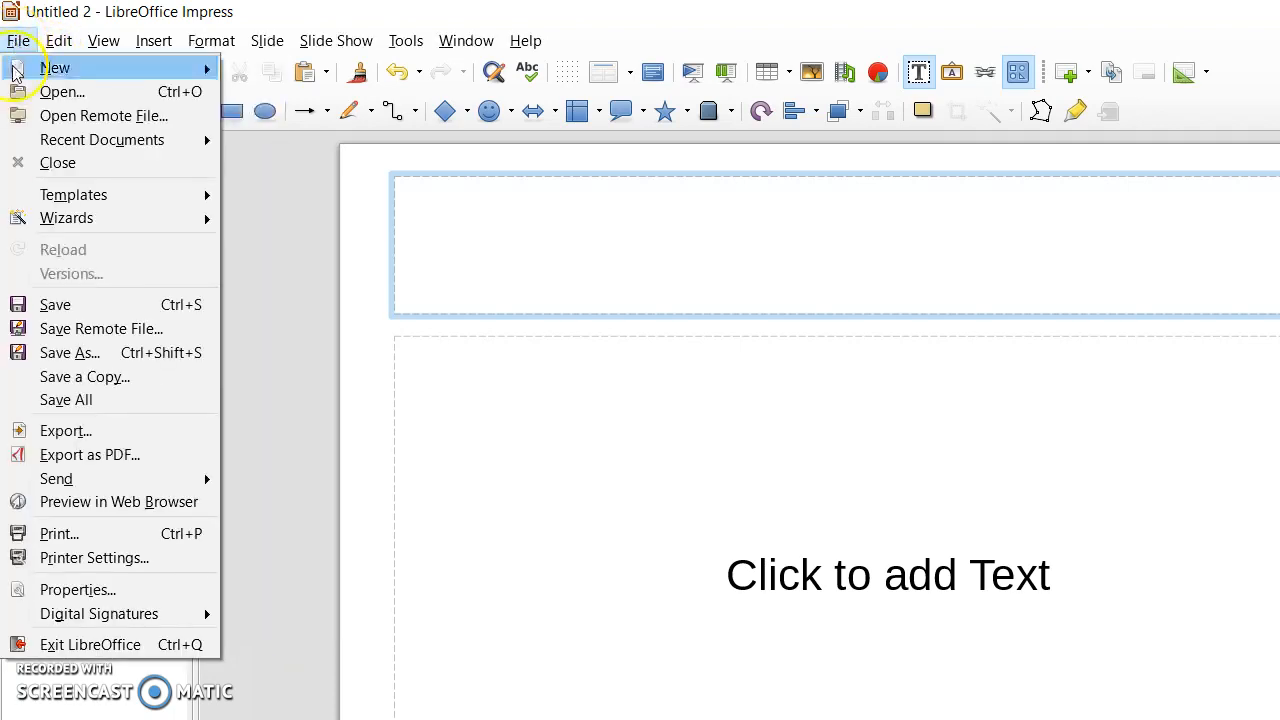
pyautogui.moveTo(56, 68)
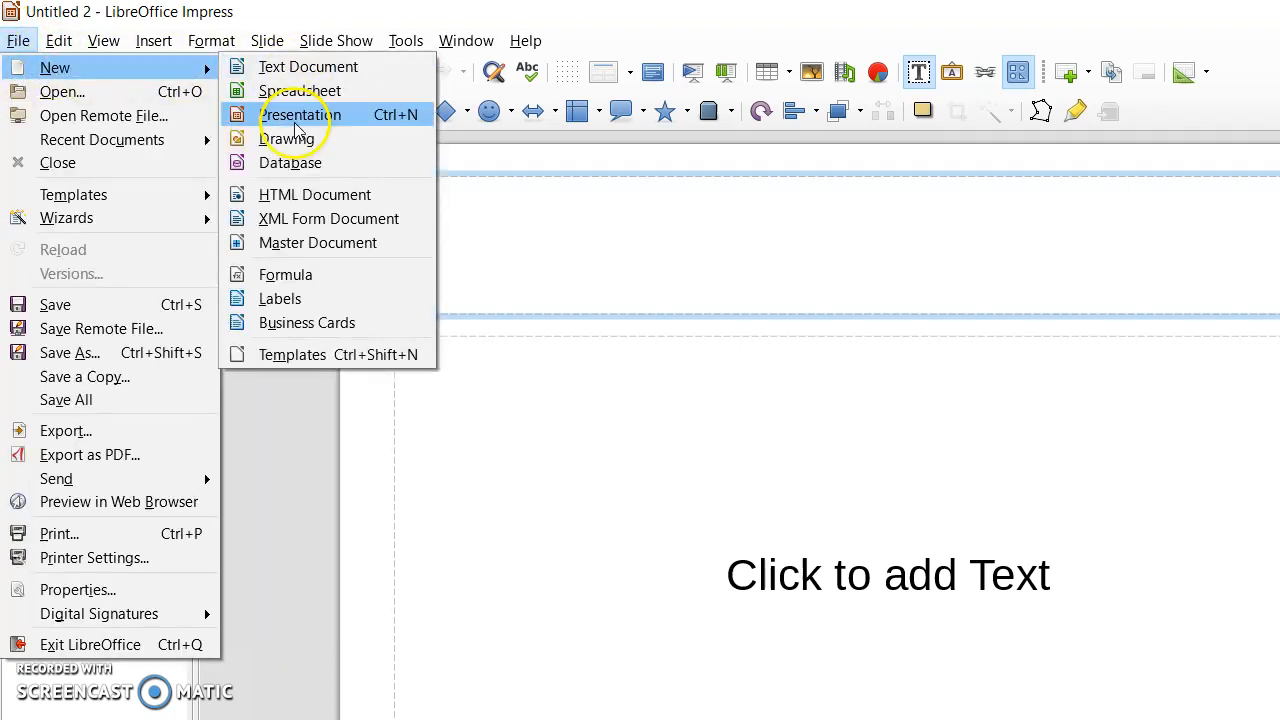
pyautogui.click(300, 114)
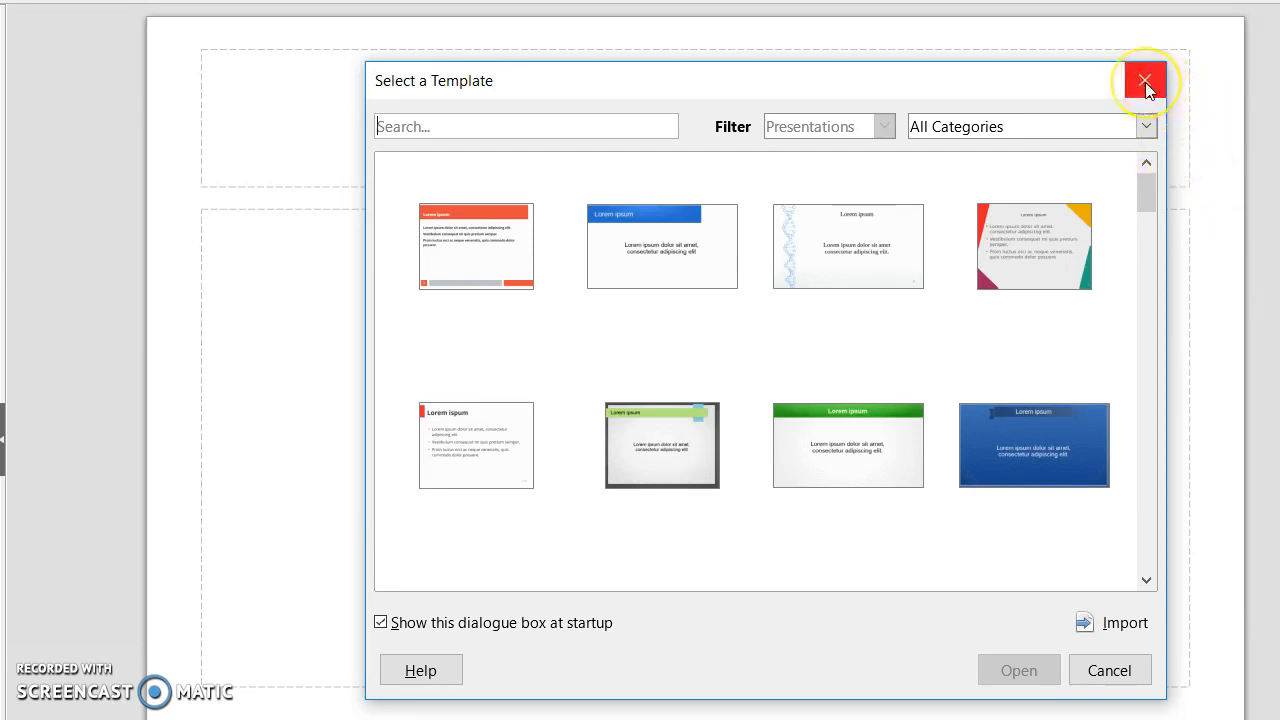
pyautogui.moveTo(1146, 82)
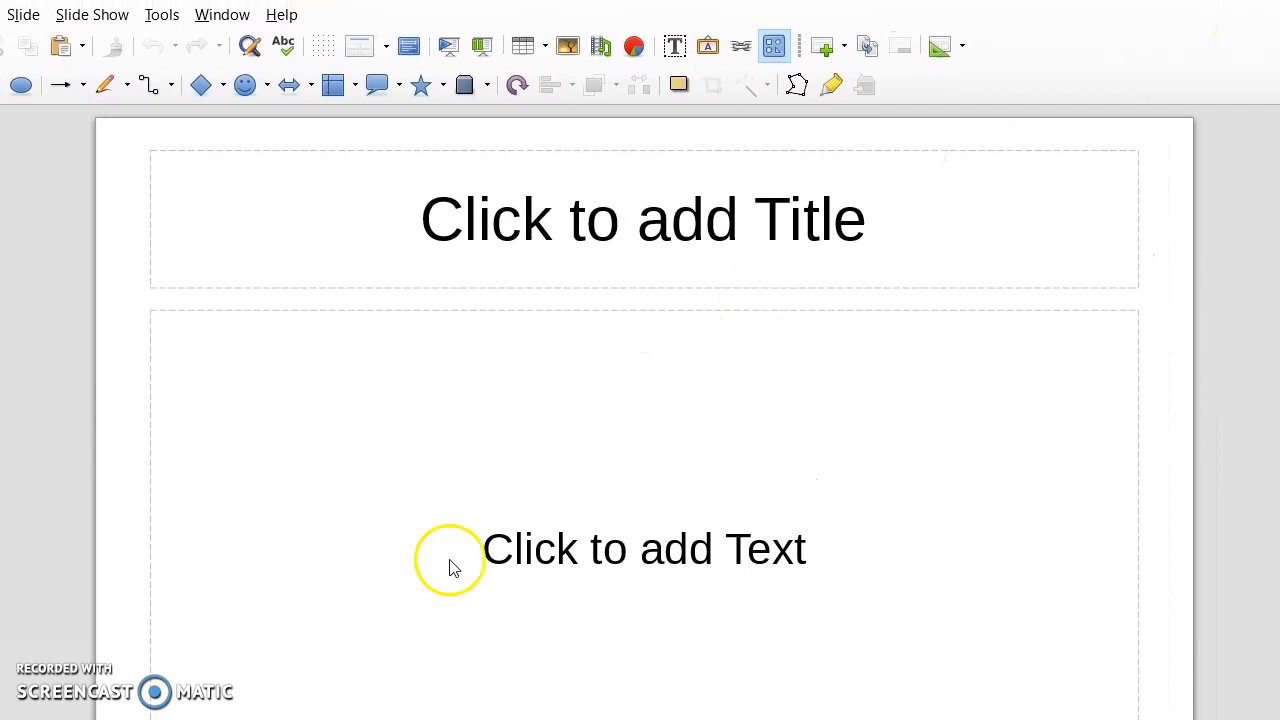
pyautogui.moveTo(8, 560)
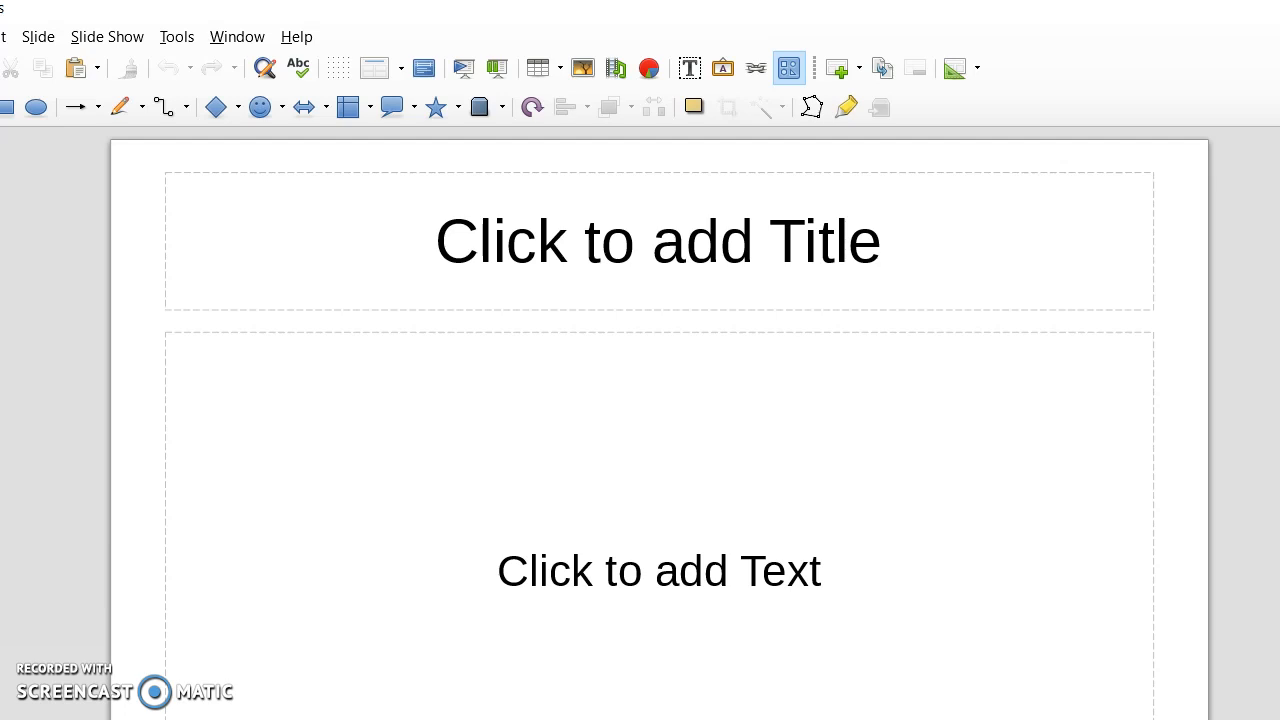
pyautogui.moveTo(1046, 56)
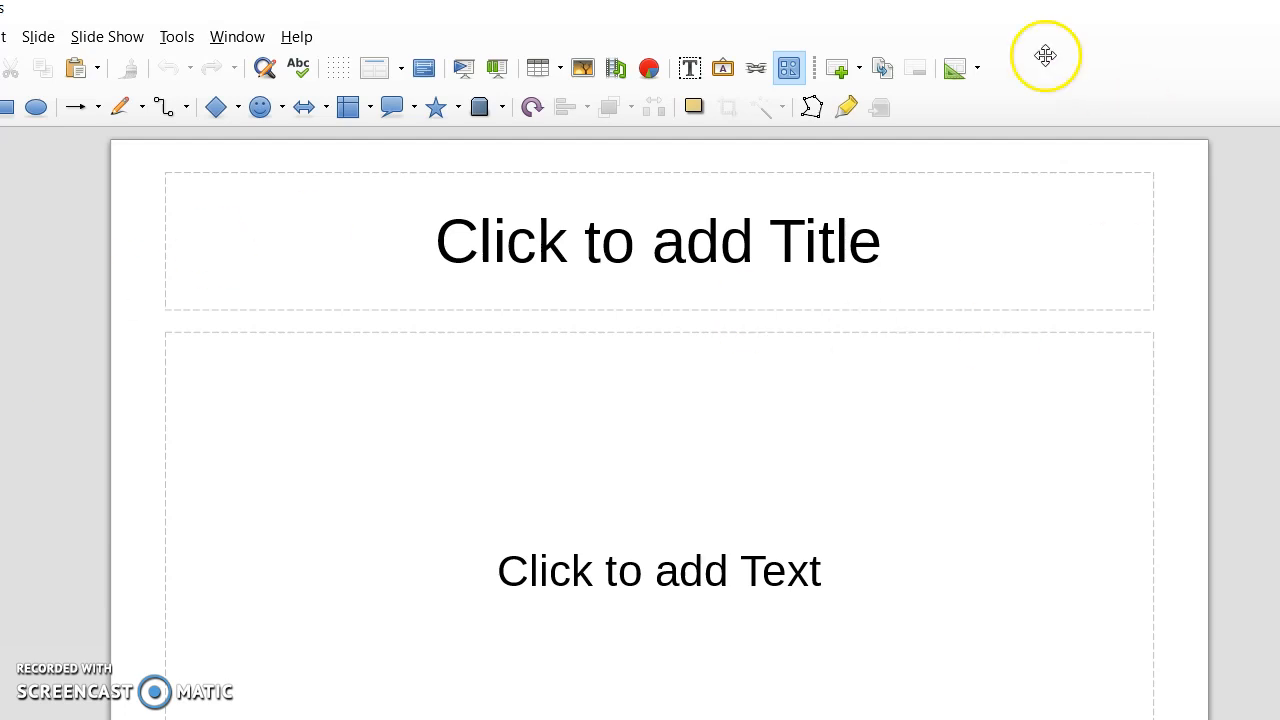
pyautogui.moveTo(640, 290)
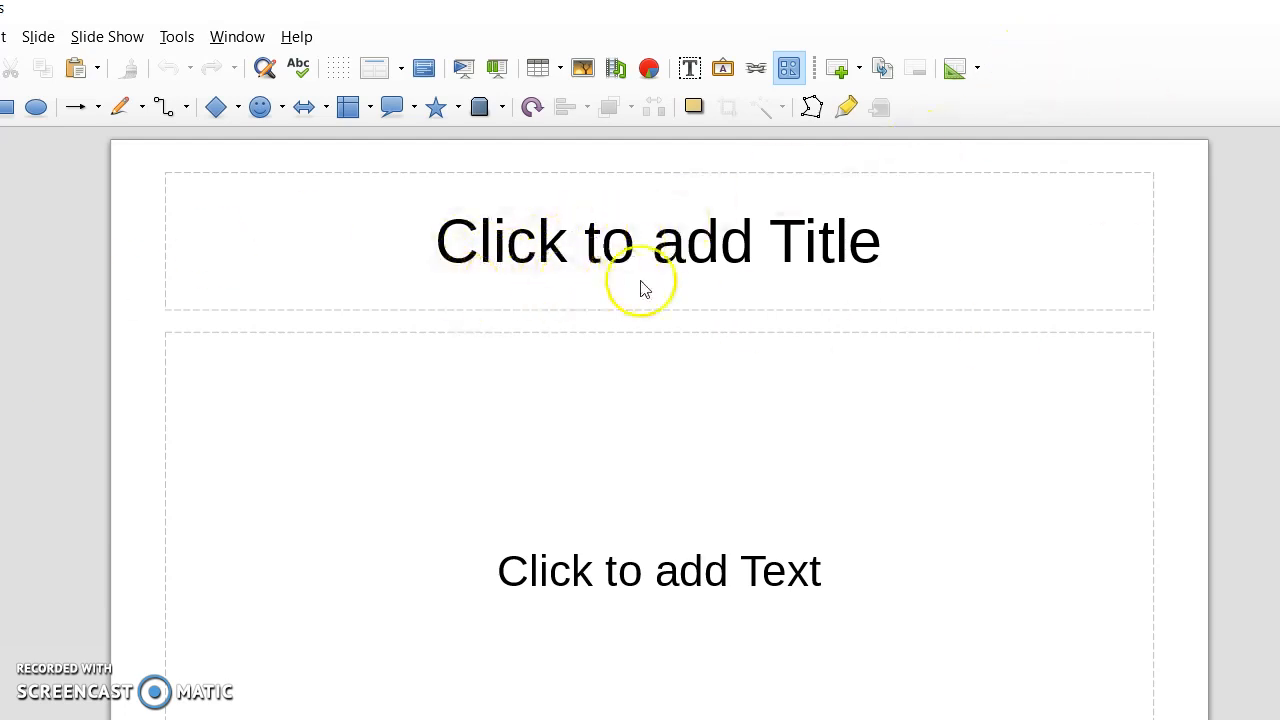
pyautogui.moveTo(222, 222)
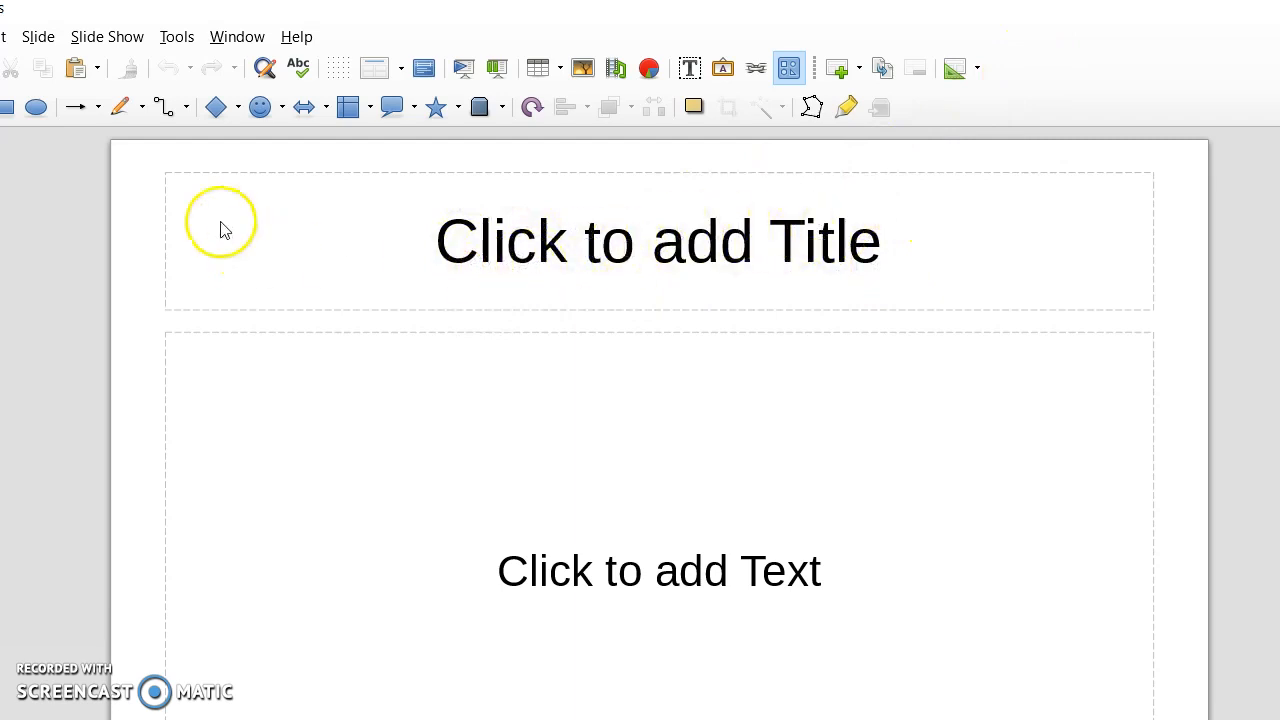
pyautogui.moveTo(168, 176)
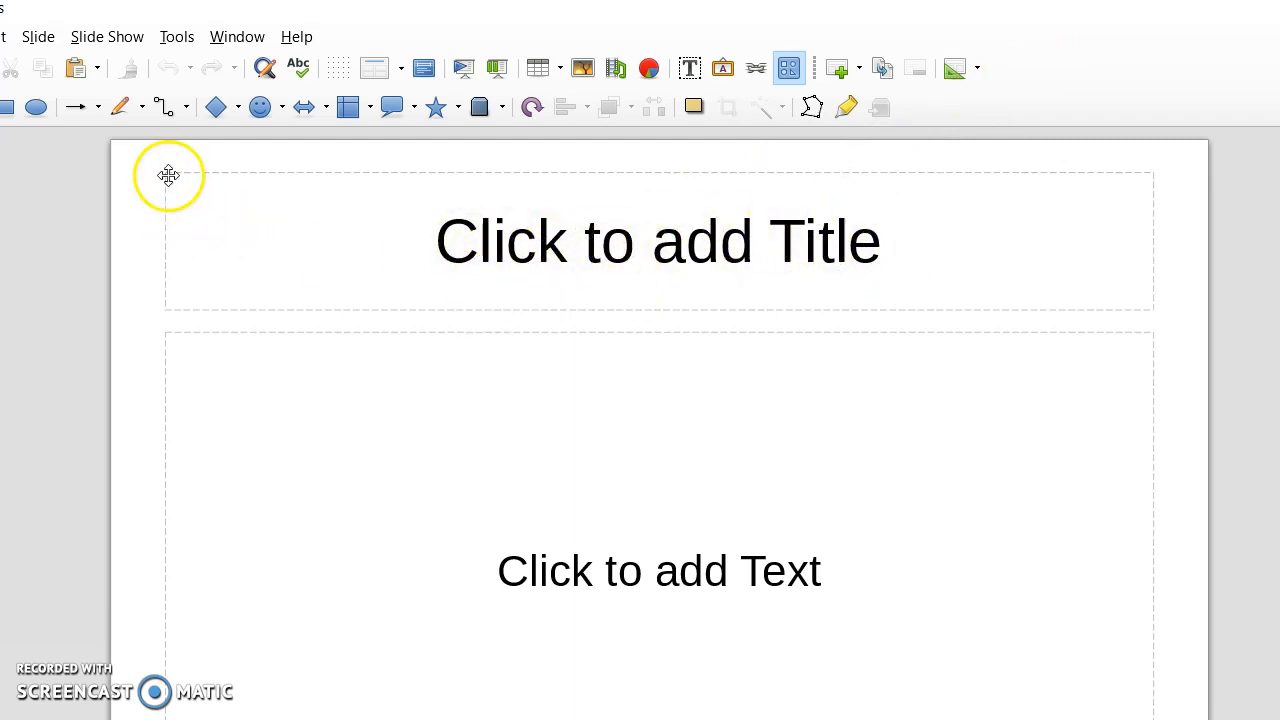
pyautogui.moveTo(1148, 172)
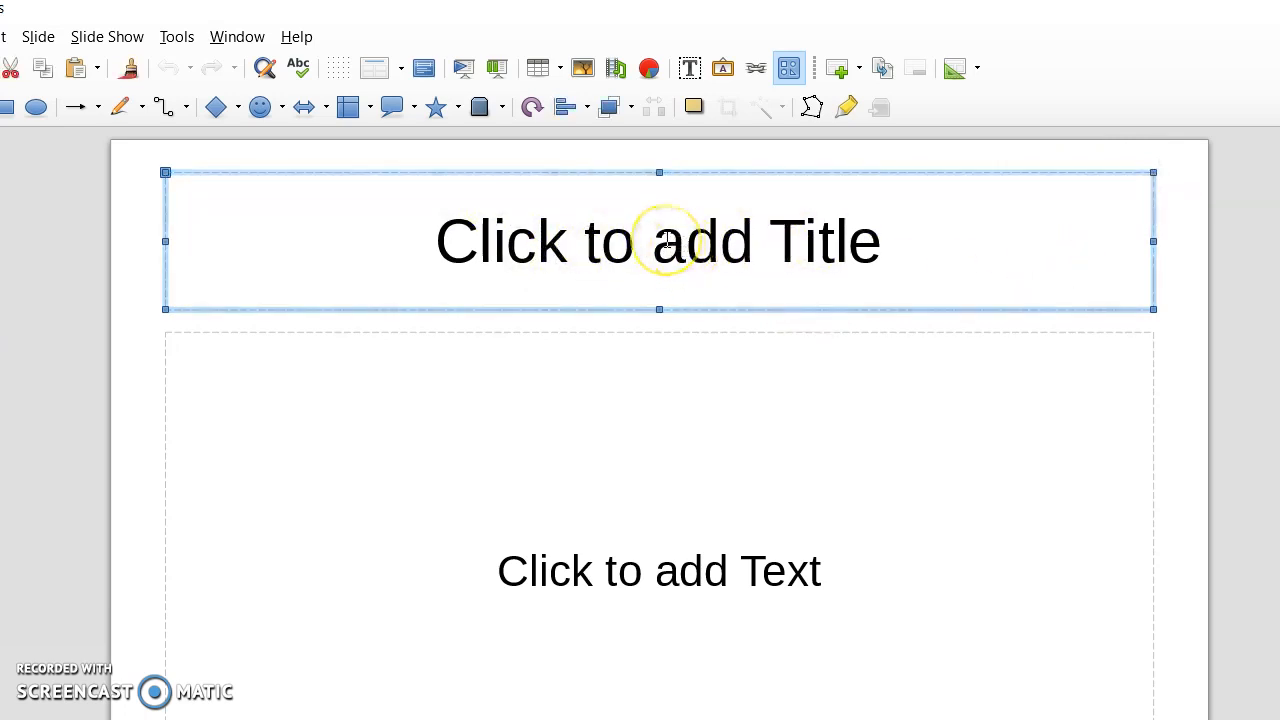
# Enter 'Jones Family tree' as the slide title.
pyautogui.click(658, 240)
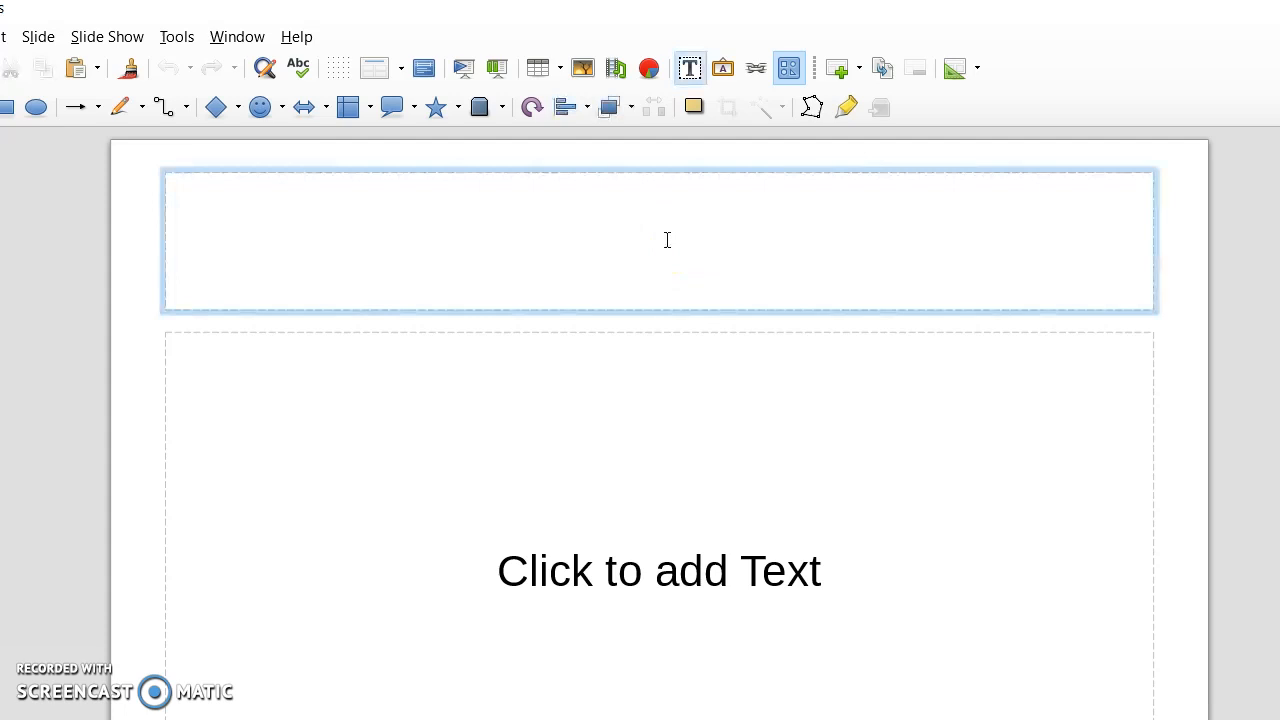
pyautogui.write('Jones Fa')
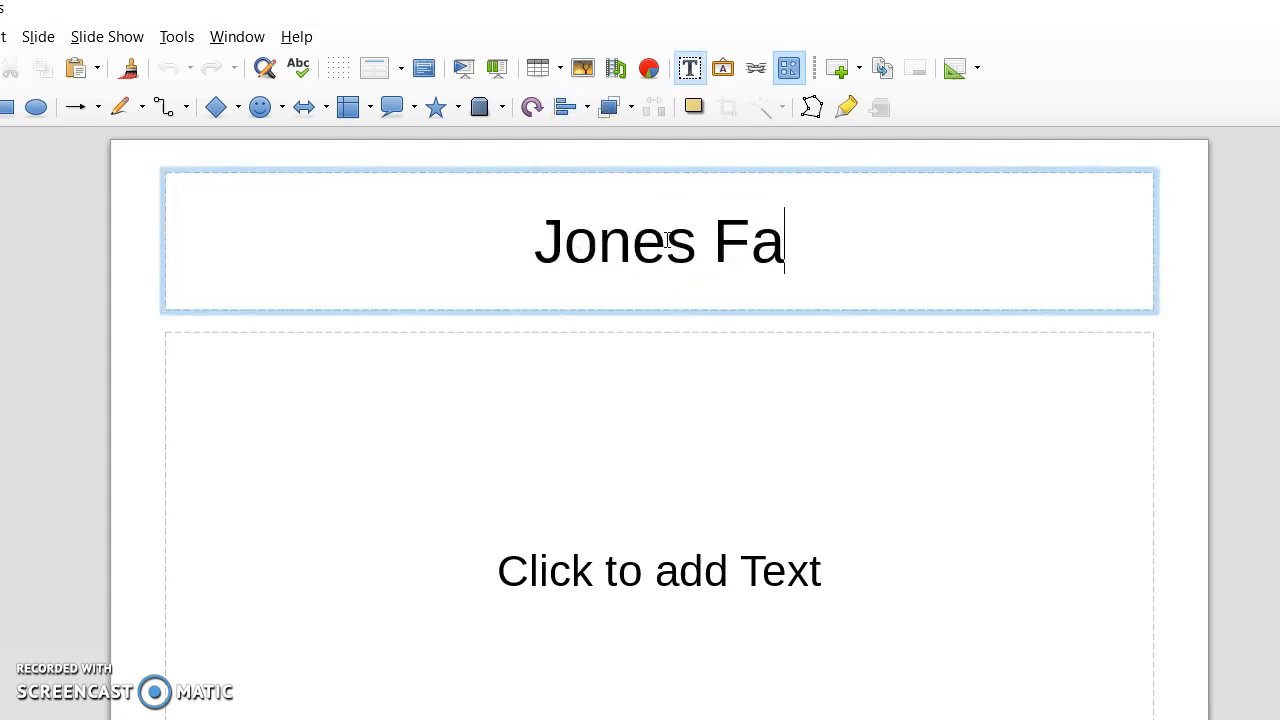
pyautogui.write('mily tree')
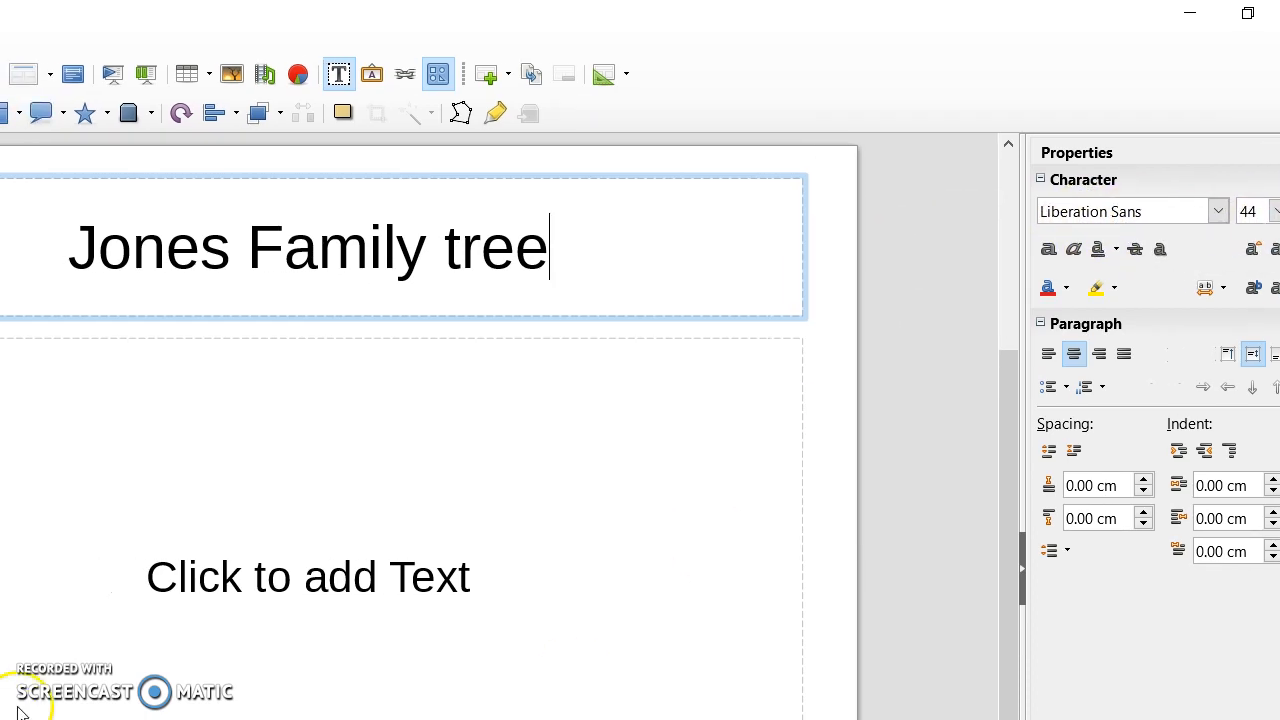
pyautogui.moveTo(28, 516)
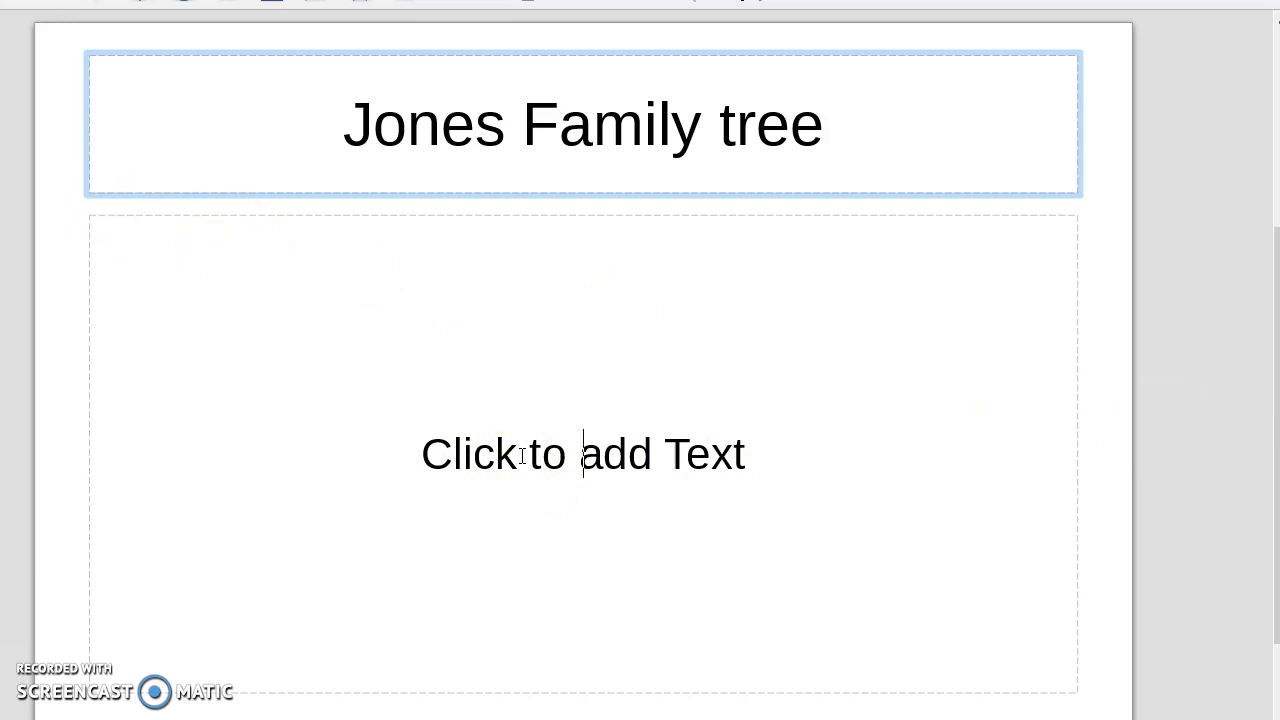
# Shrink the body placeholder into a small text box beneath the title on the left.
pyautogui.click(584, 450)
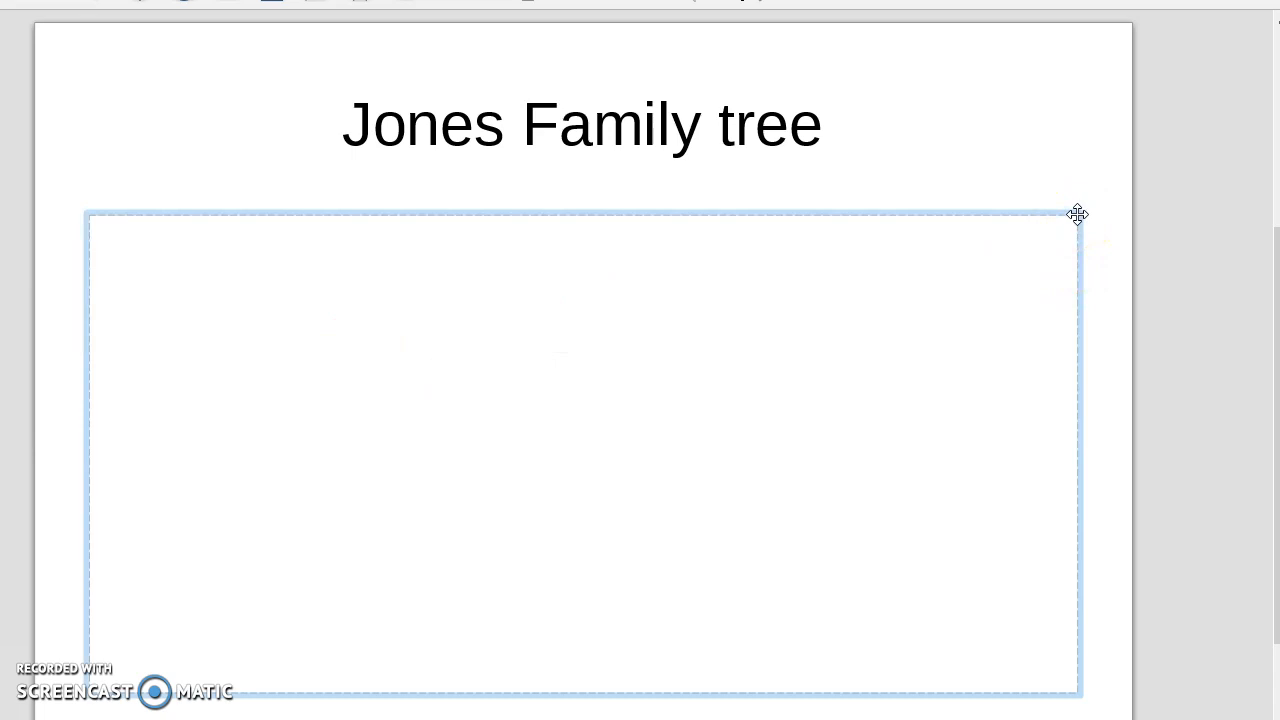
pyautogui.click(584, 452)
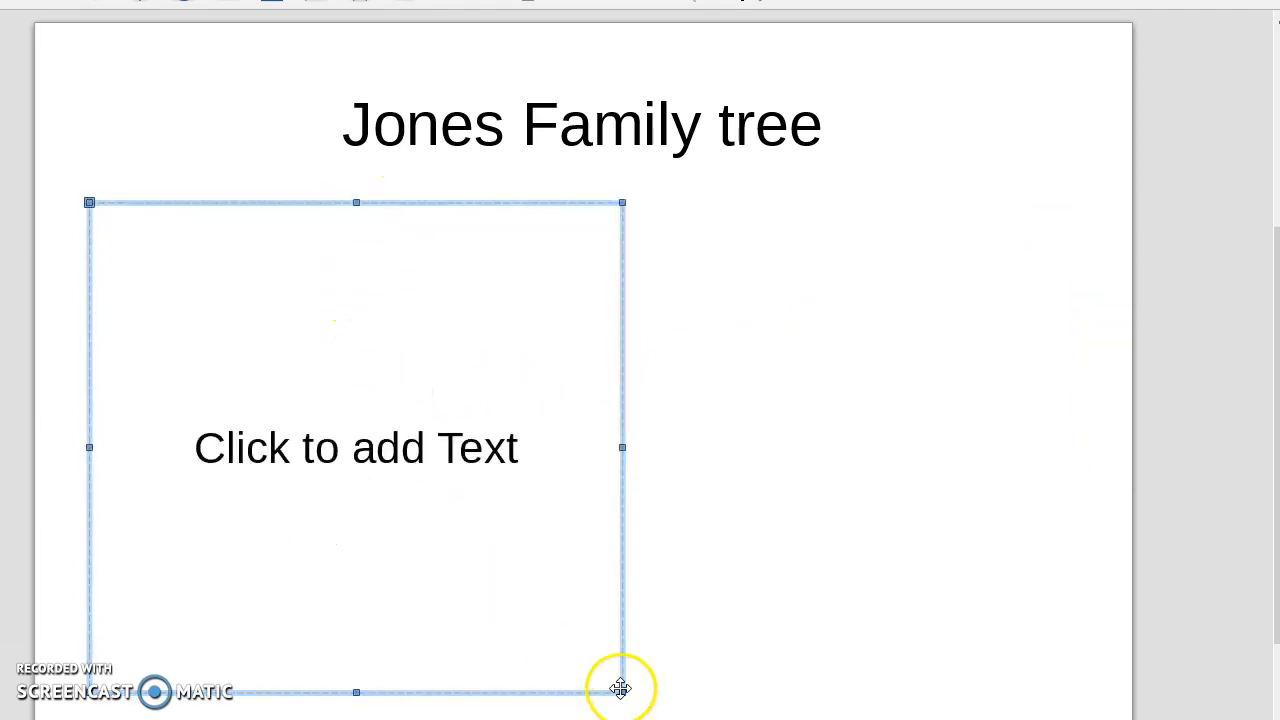
pyautogui.moveTo(620, 688); pyautogui.dragTo(616, 410)
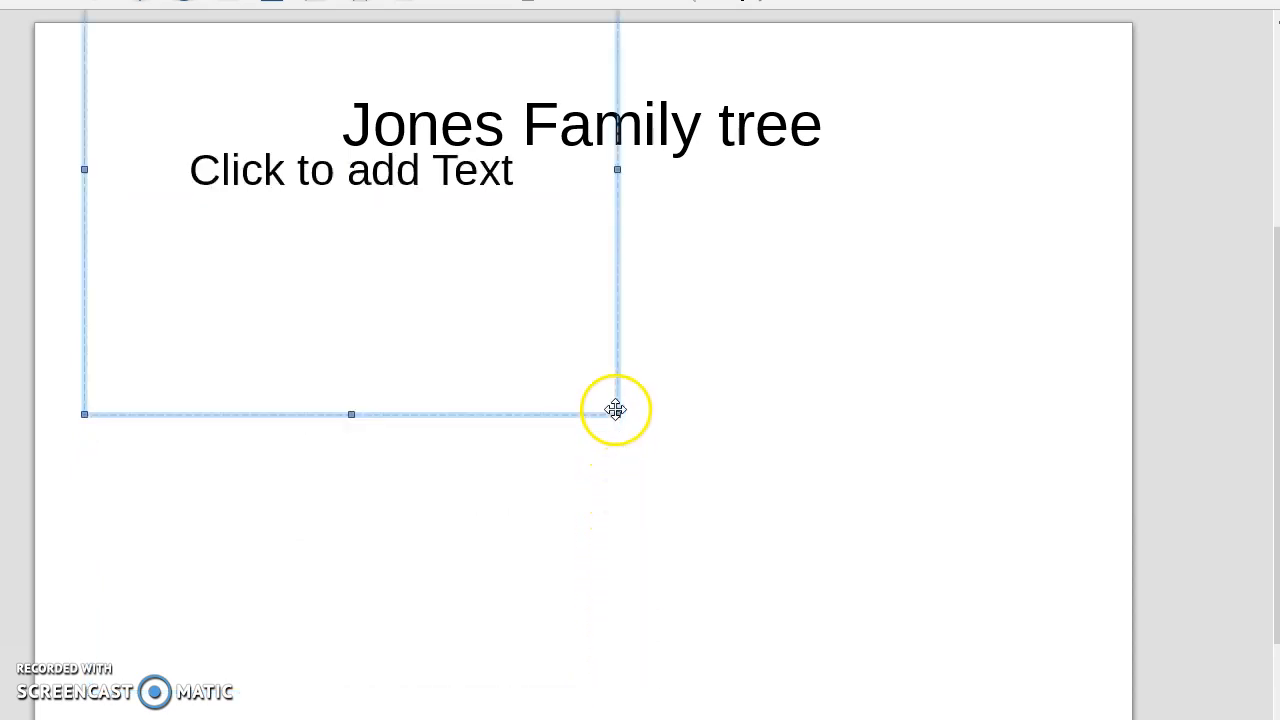
pyautogui.moveTo(536, 160)
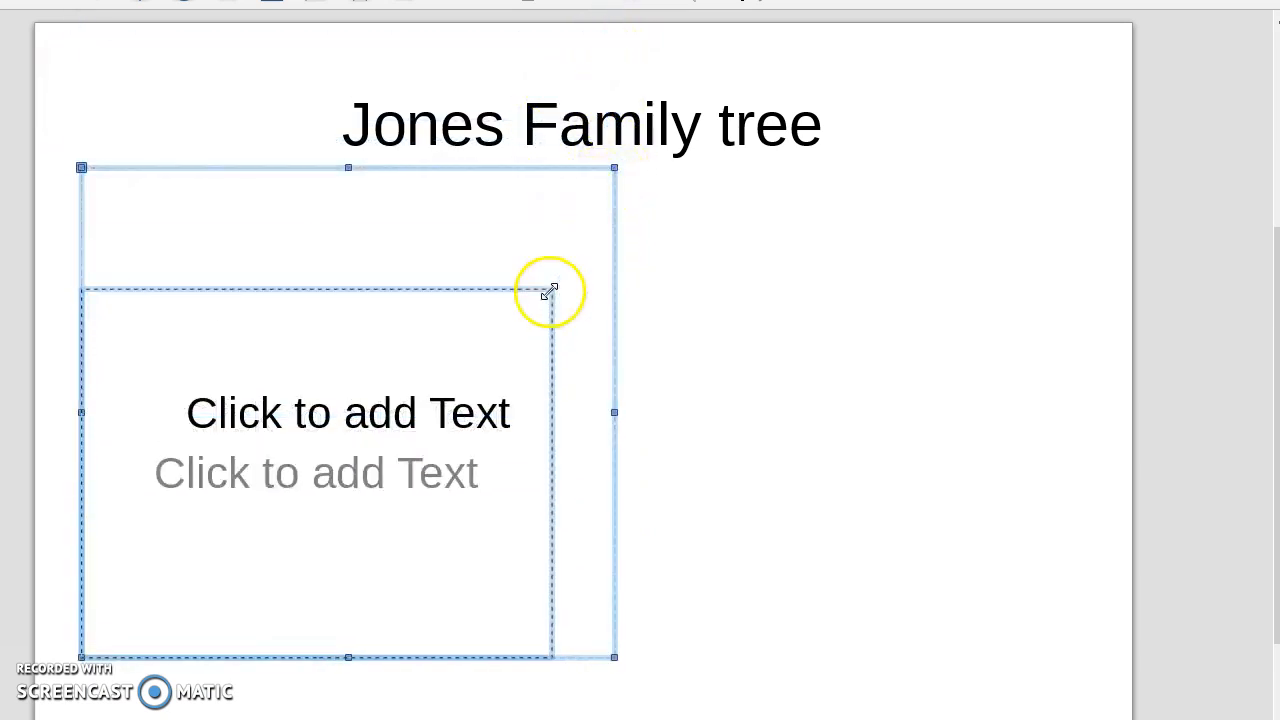
pyautogui.moveTo(550, 290); pyautogui.dragTo(550, 656)
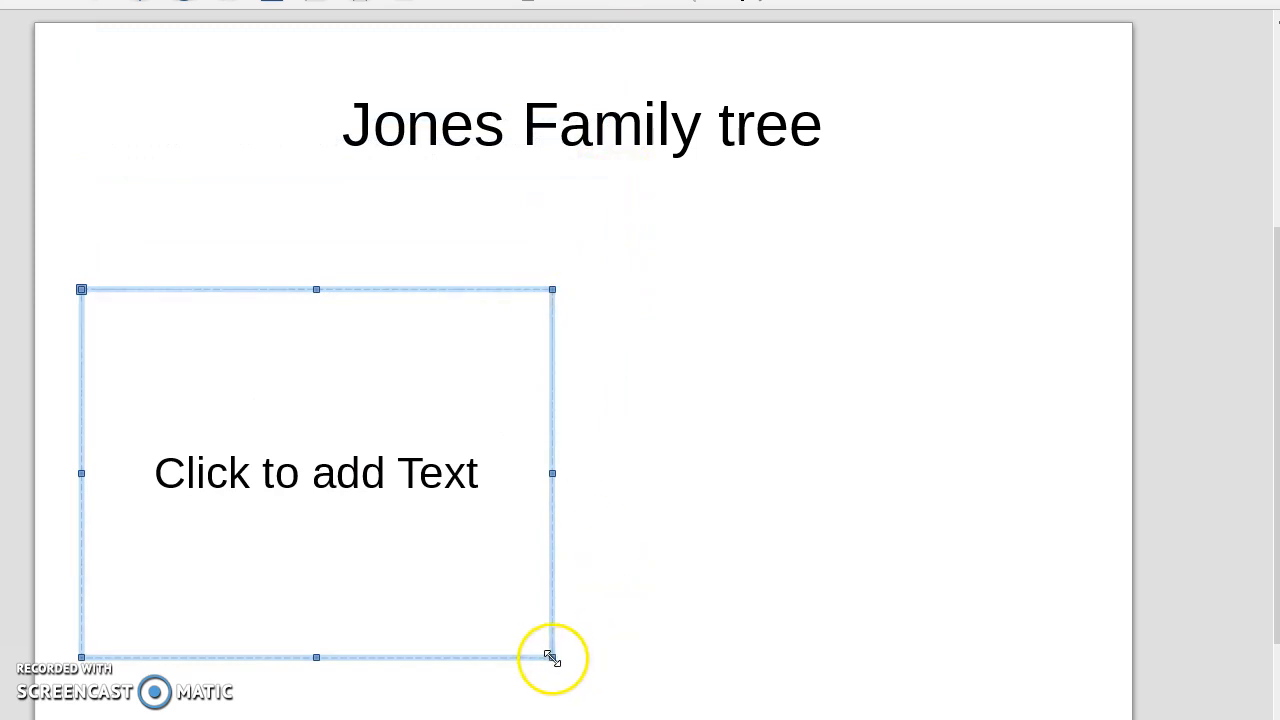
pyautogui.moveTo(552, 656); pyautogui.dragTo(536, 436)
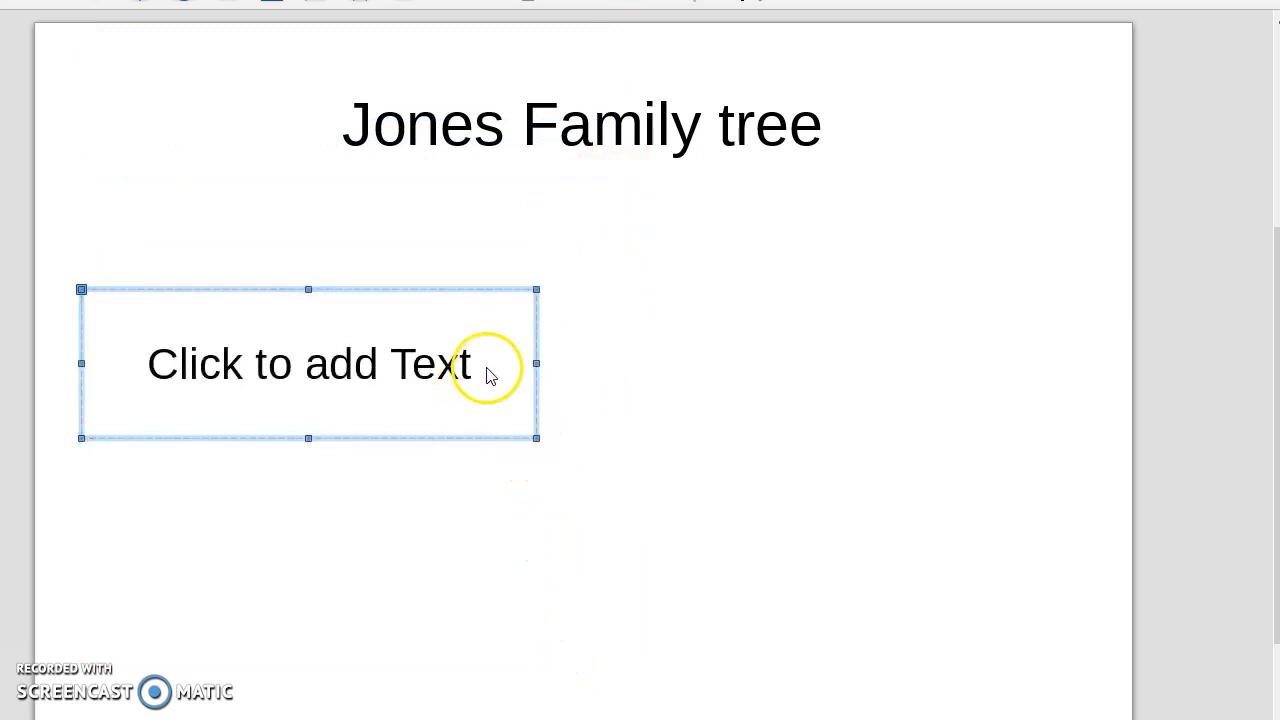
pyautogui.click(464, 364)
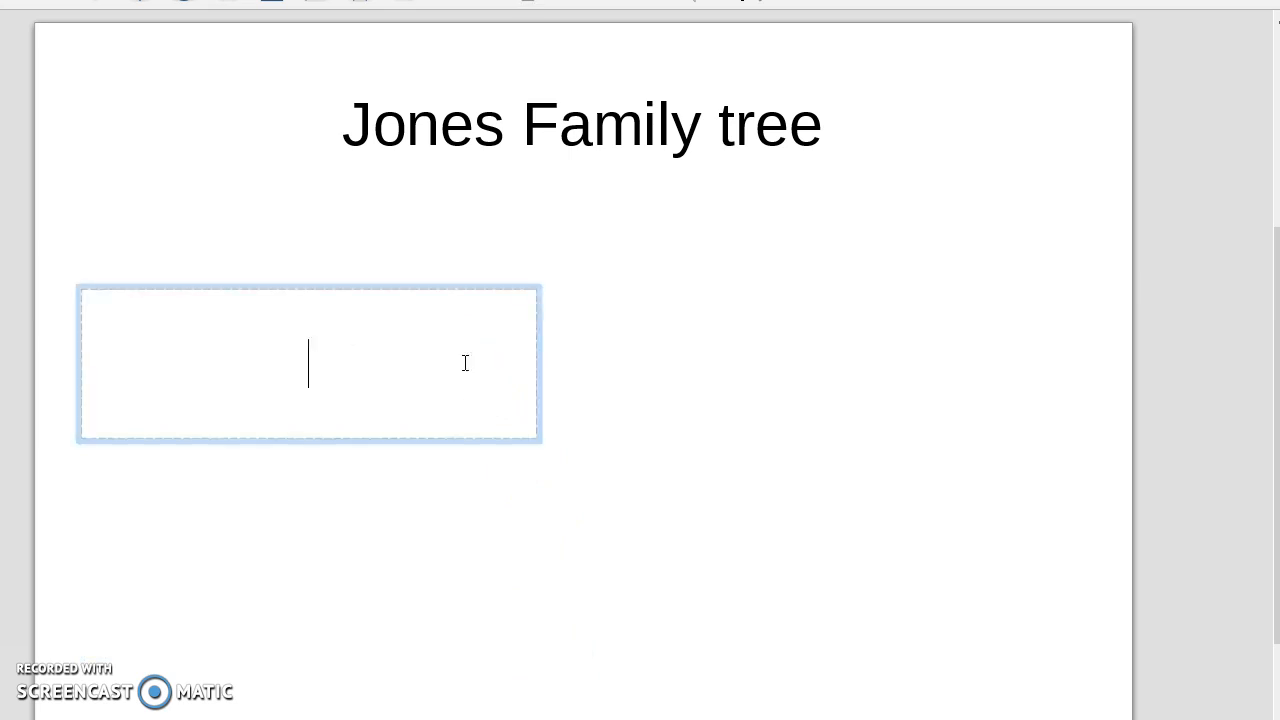
pyautogui.write('Sam')
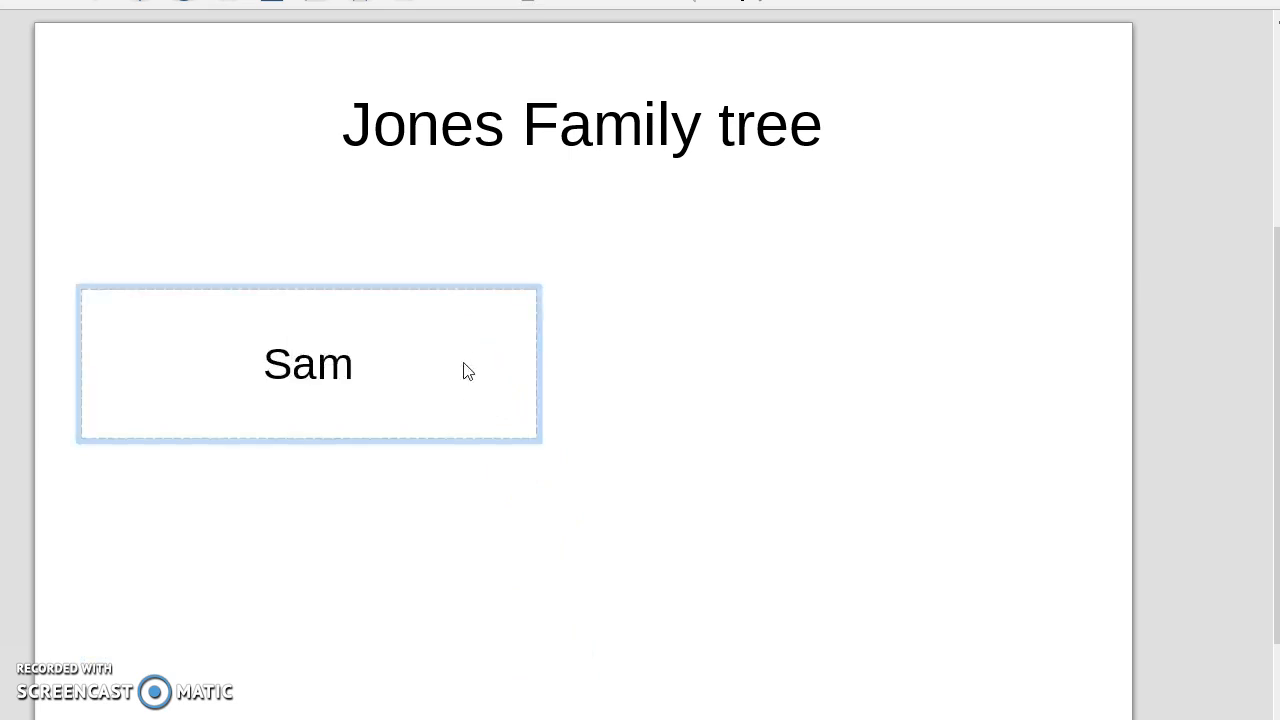
pyautogui.write('uel Jone')
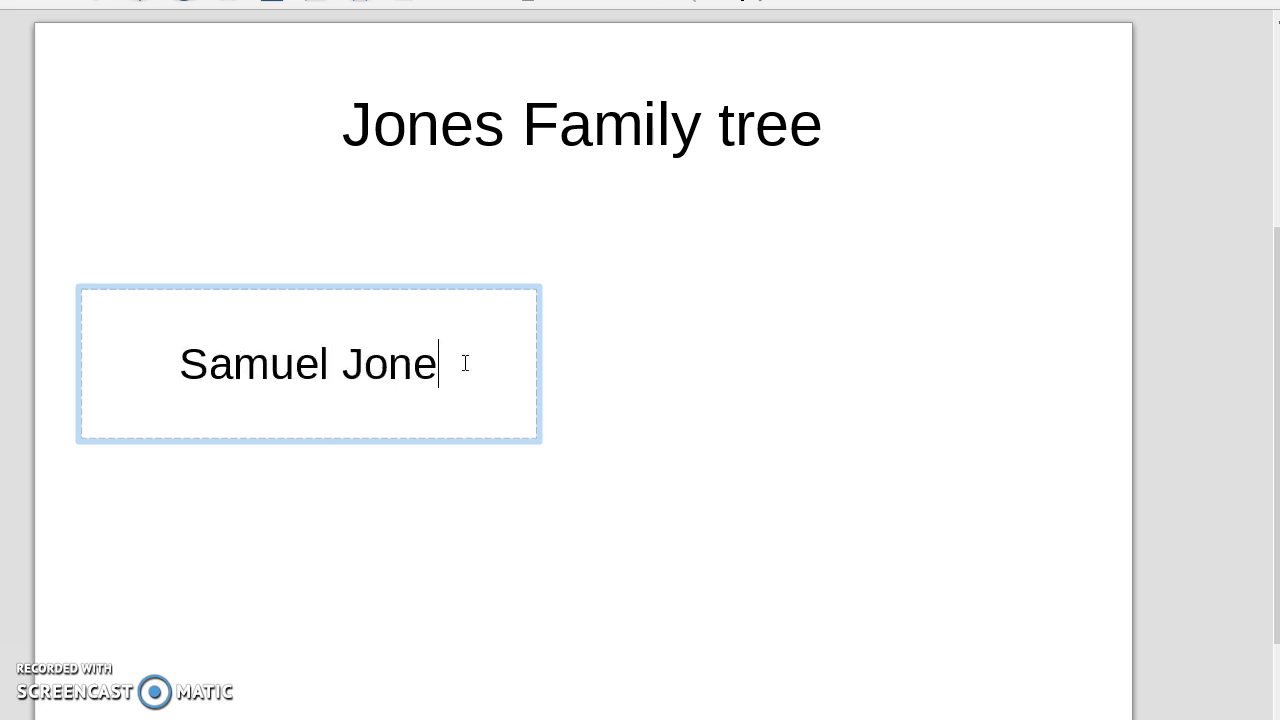
pyautogui.write('s')
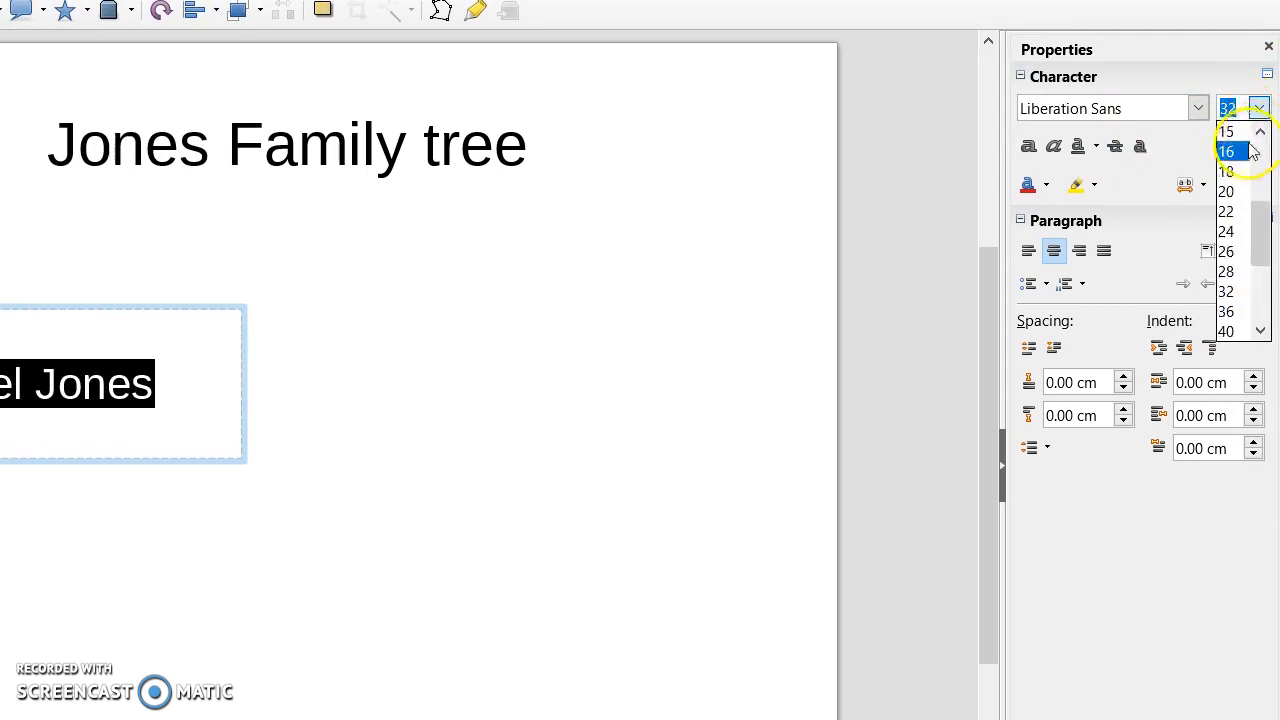
pyautogui.scroll(3)
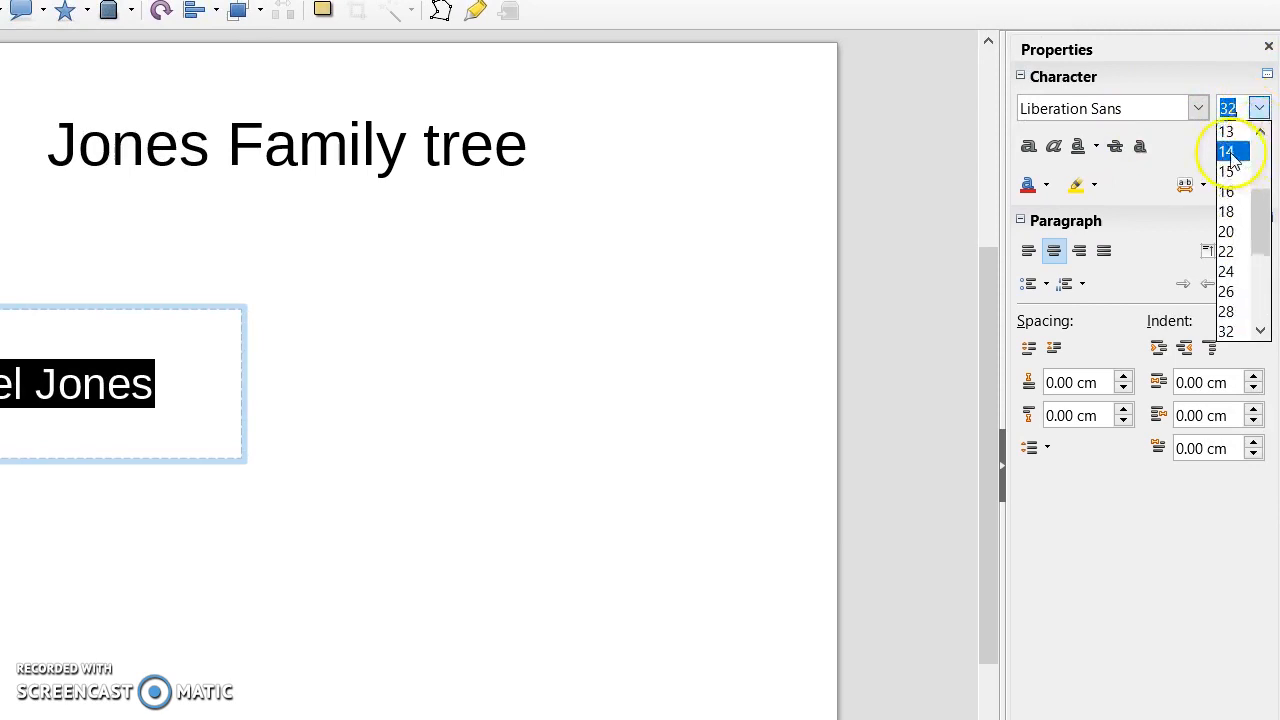
pyautogui.click(1226, 152)
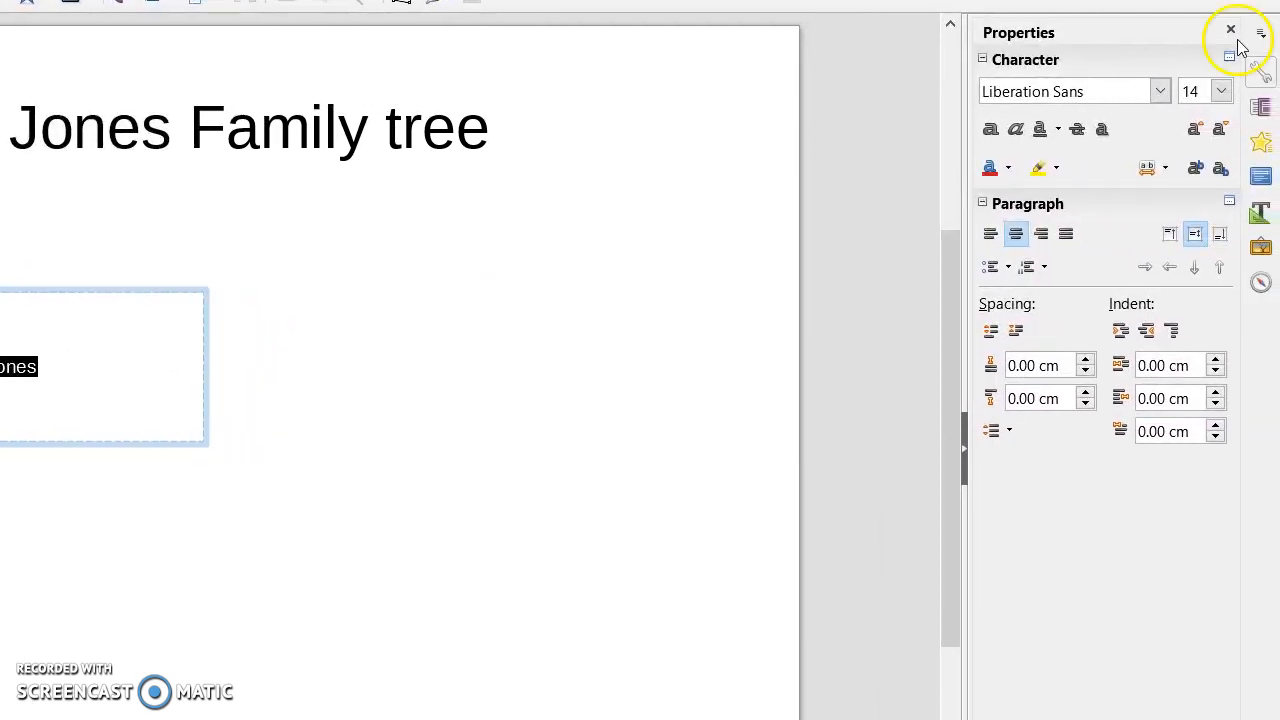
pyautogui.moveTo(990, 234)
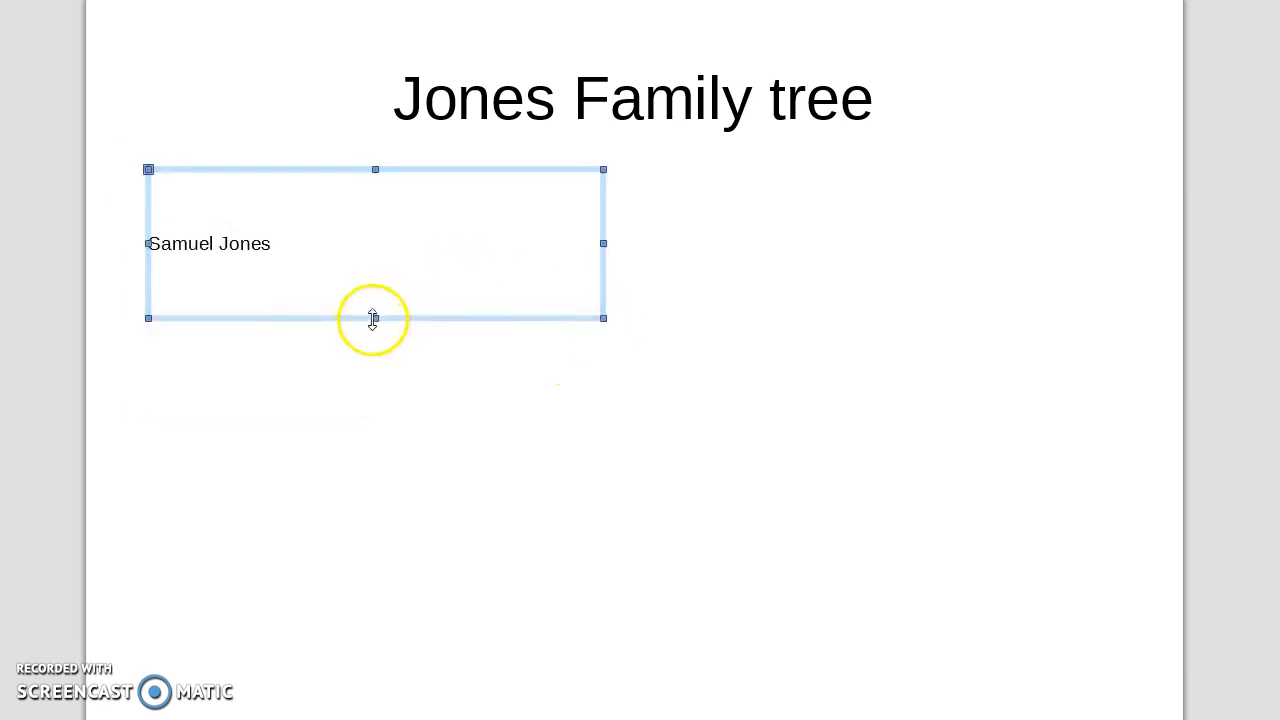
pyautogui.moveTo(376, 318); pyautogui.dragTo(376, 278)
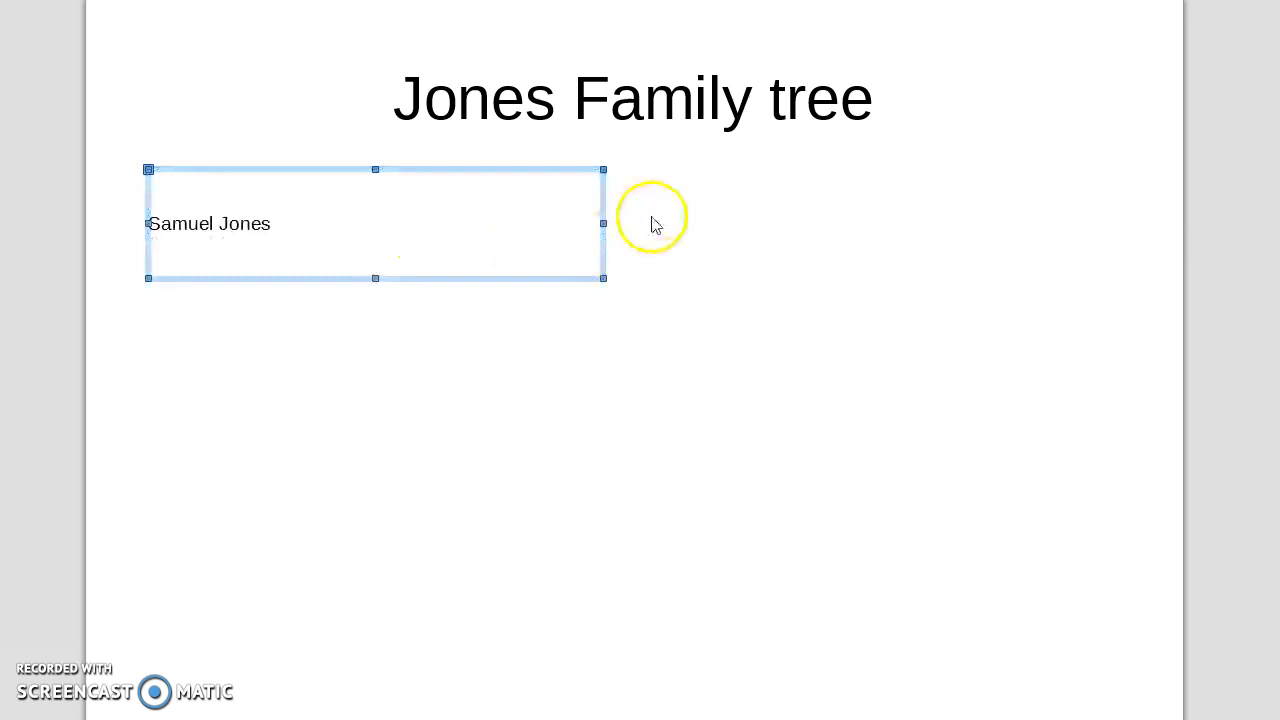
pyautogui.moveTo(562, 220)
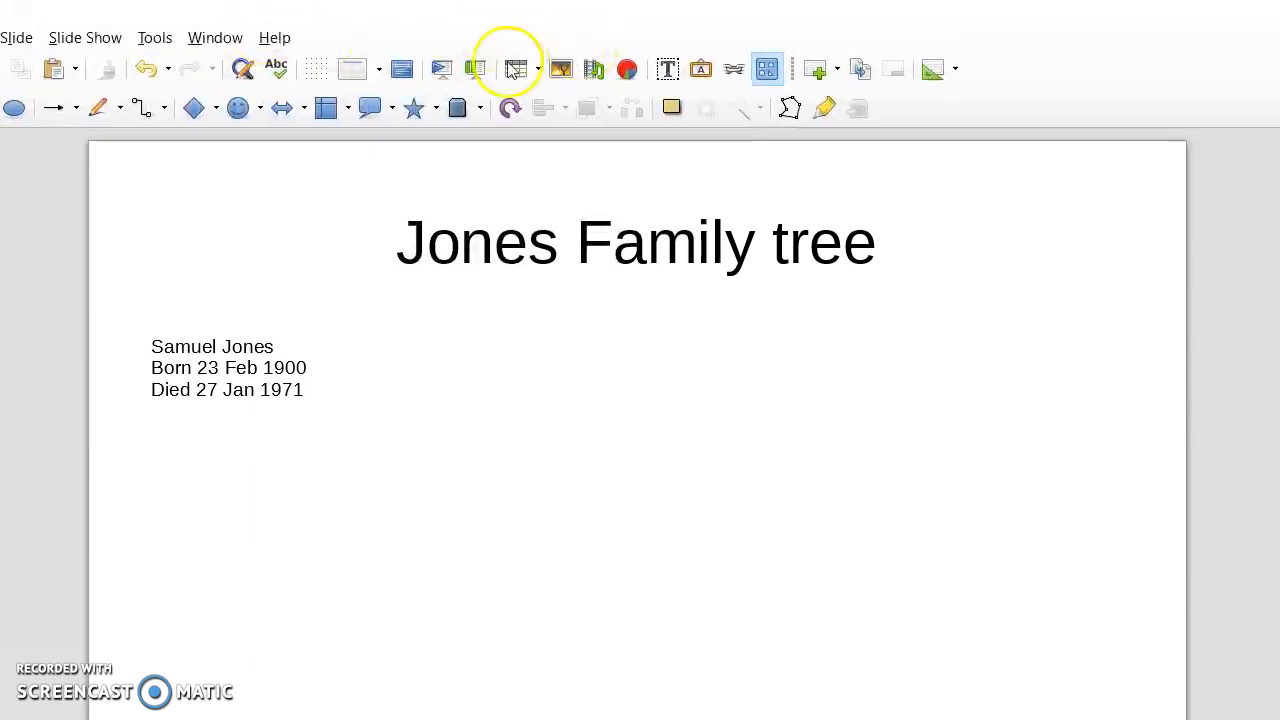
pyautogui.moveTo(668, 68)
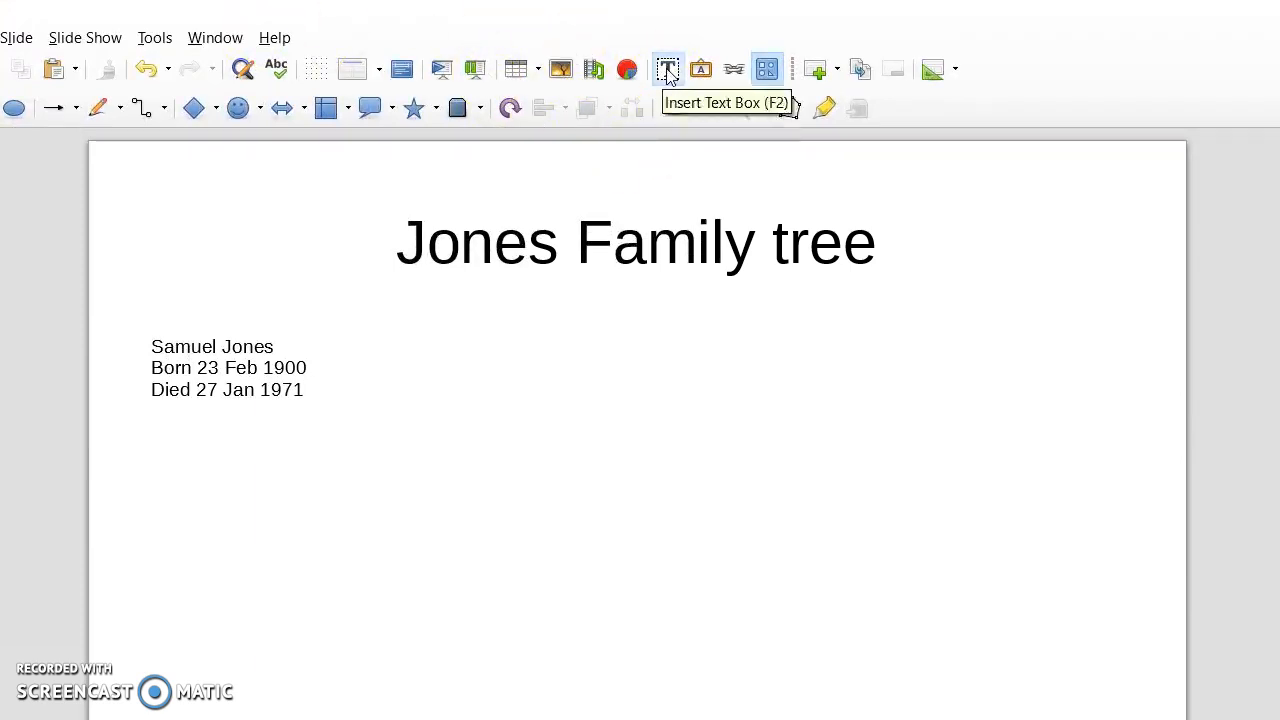
pyautogui.moveTo(432, 336); pyautogui.dragTo(530, 340)
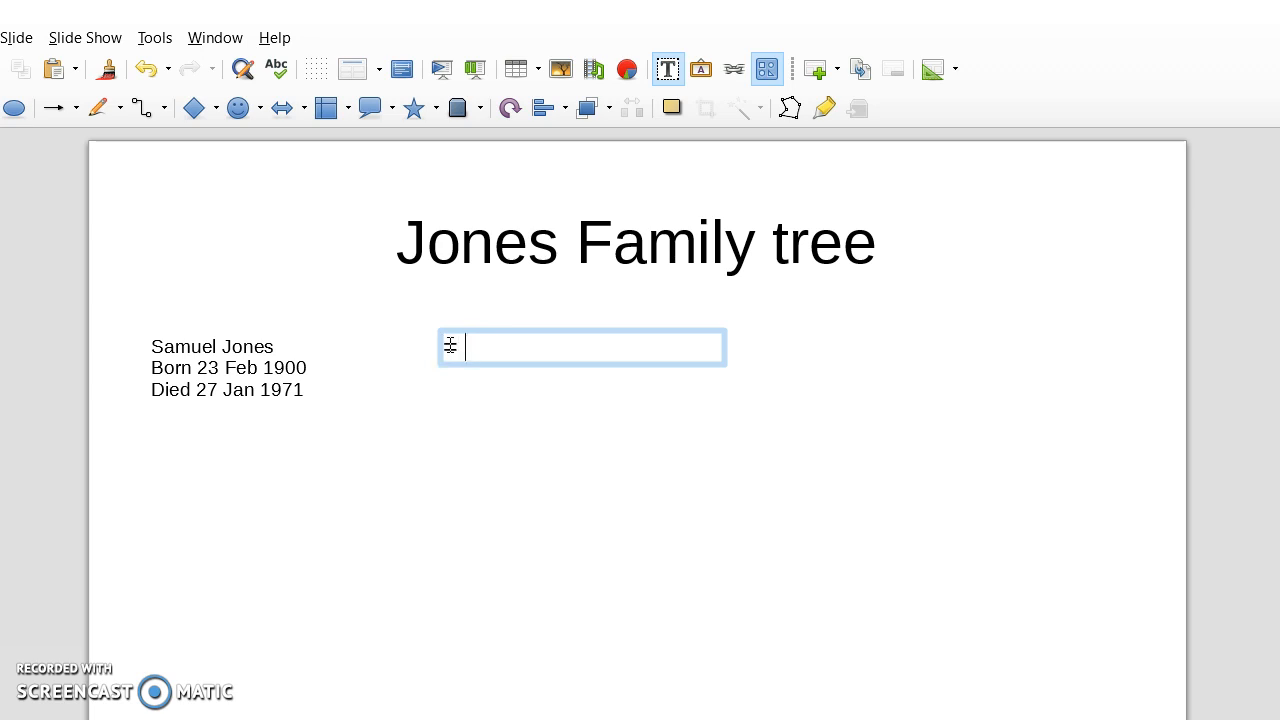
pyautogui.write('Mary')
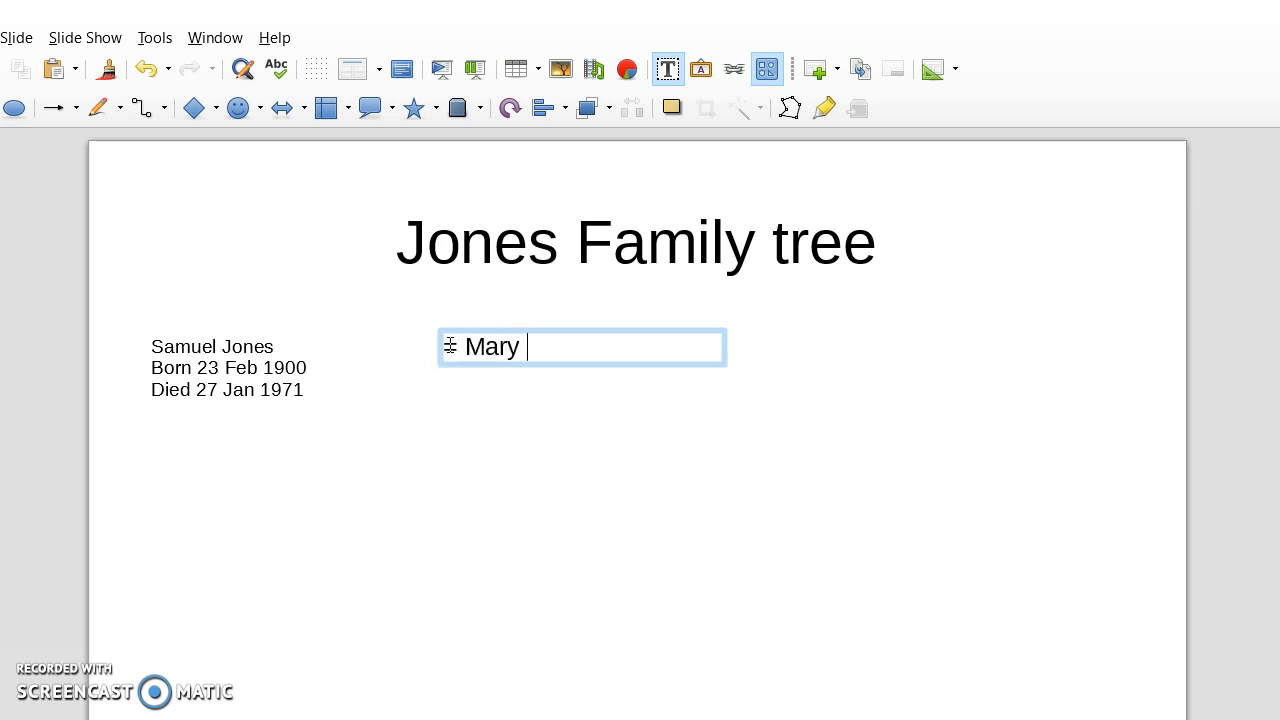
pyautogui.write('Bee')
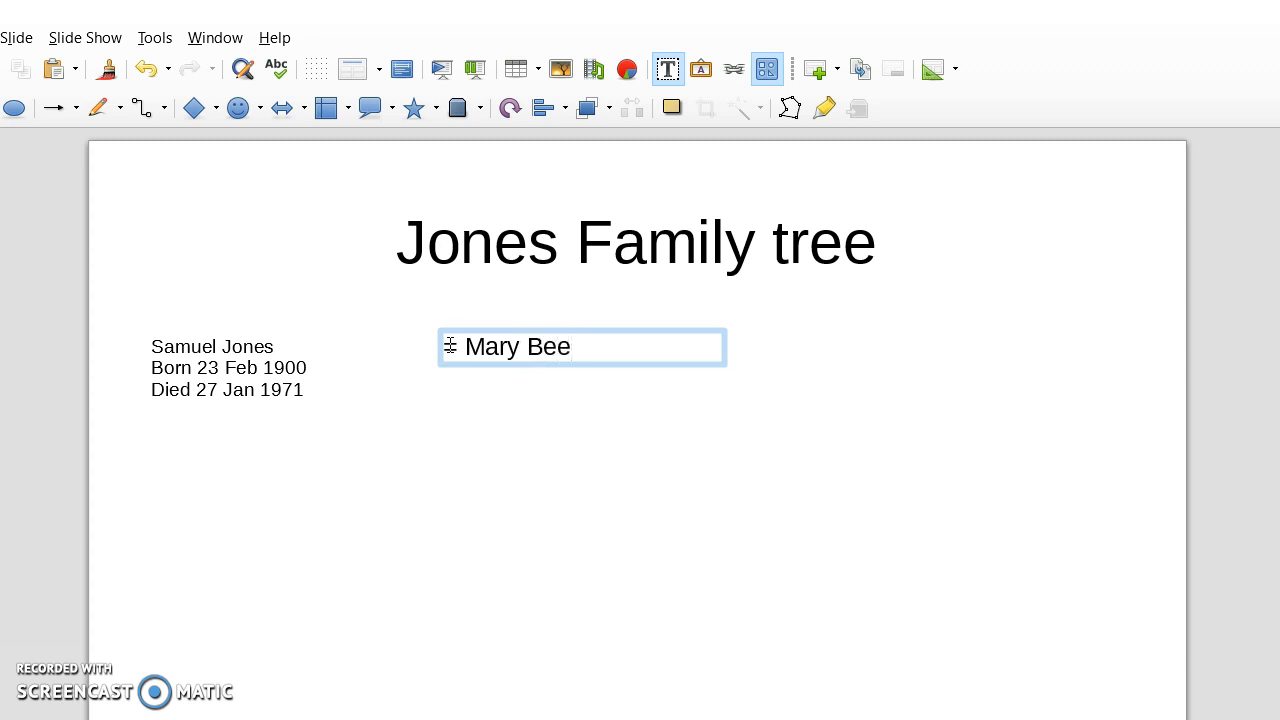
pyautogui.moveTo(1248, 244)
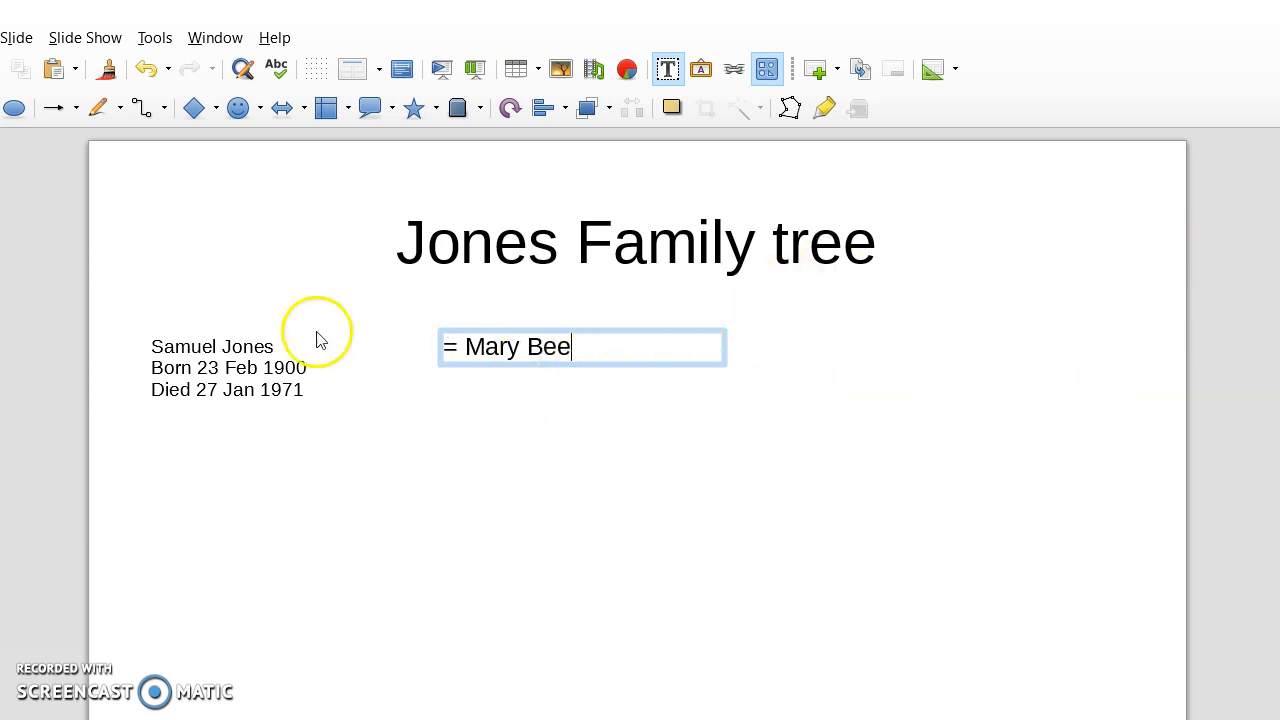
pyautogui.moveTo(320, 336)
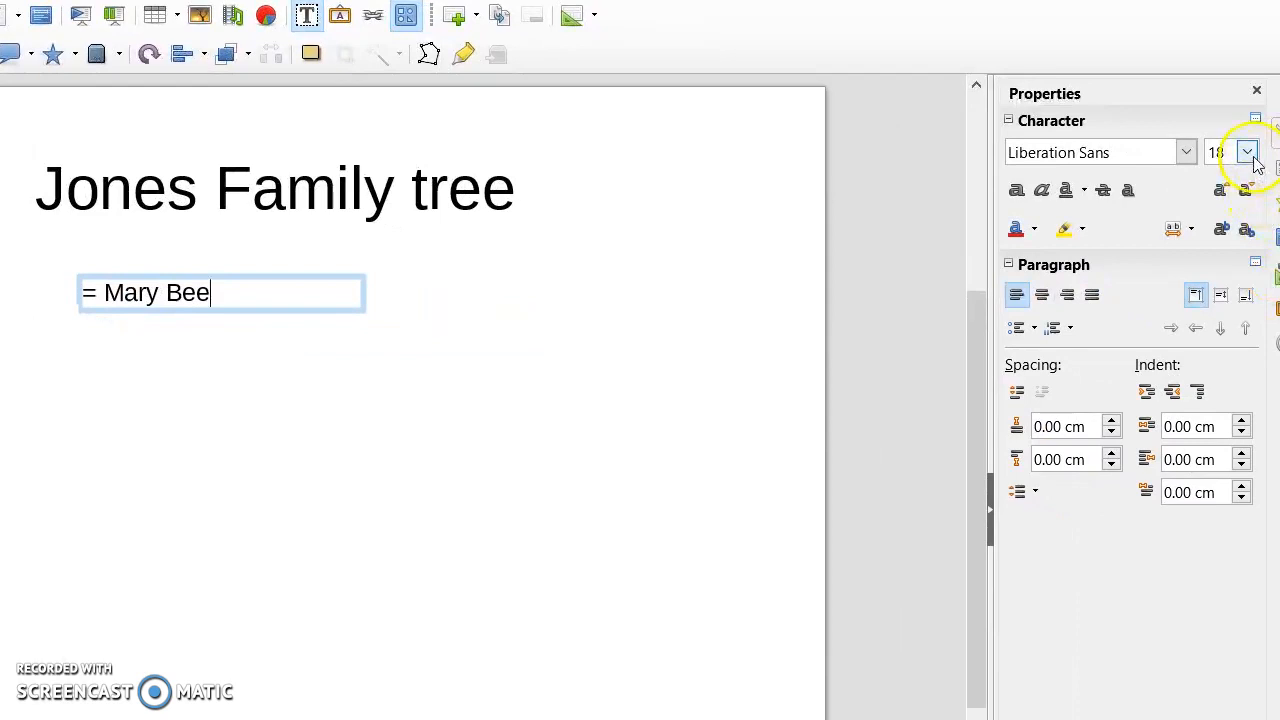
# Reduce the Mary Bee text size and add spacing before the name.
pyautogui.click(1248, 152)
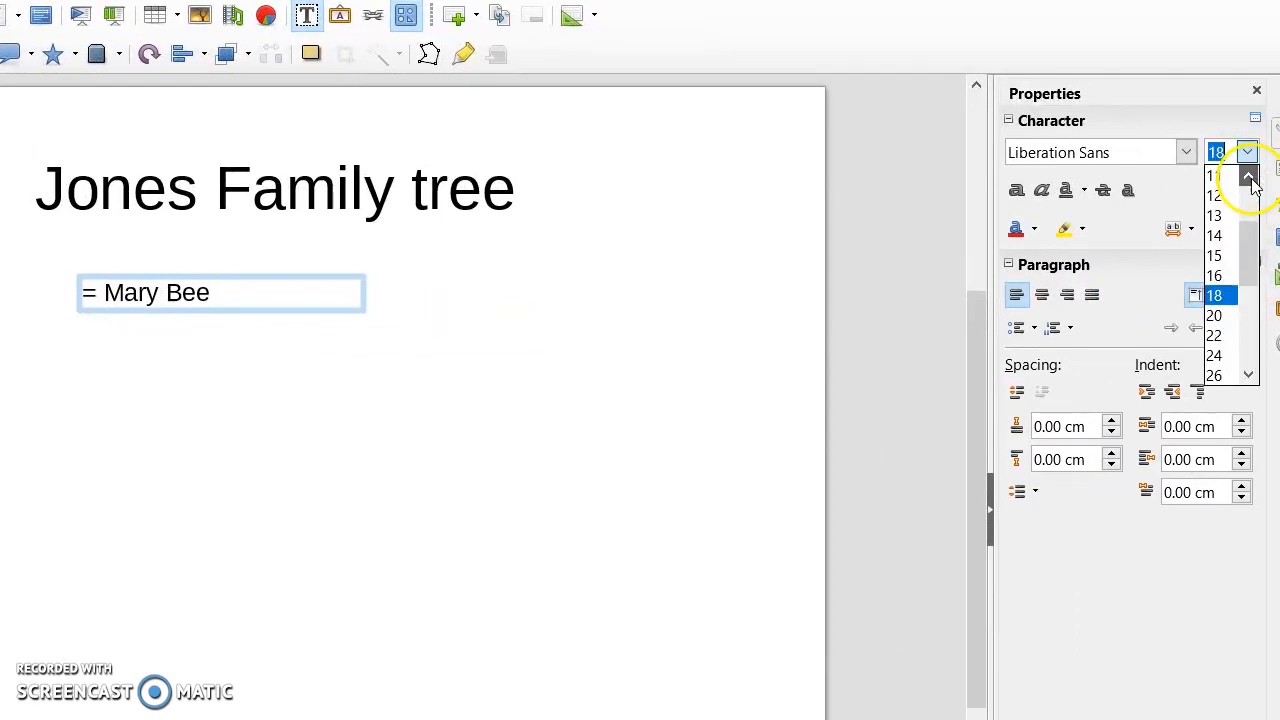
pyautogui.click(1212, 236)
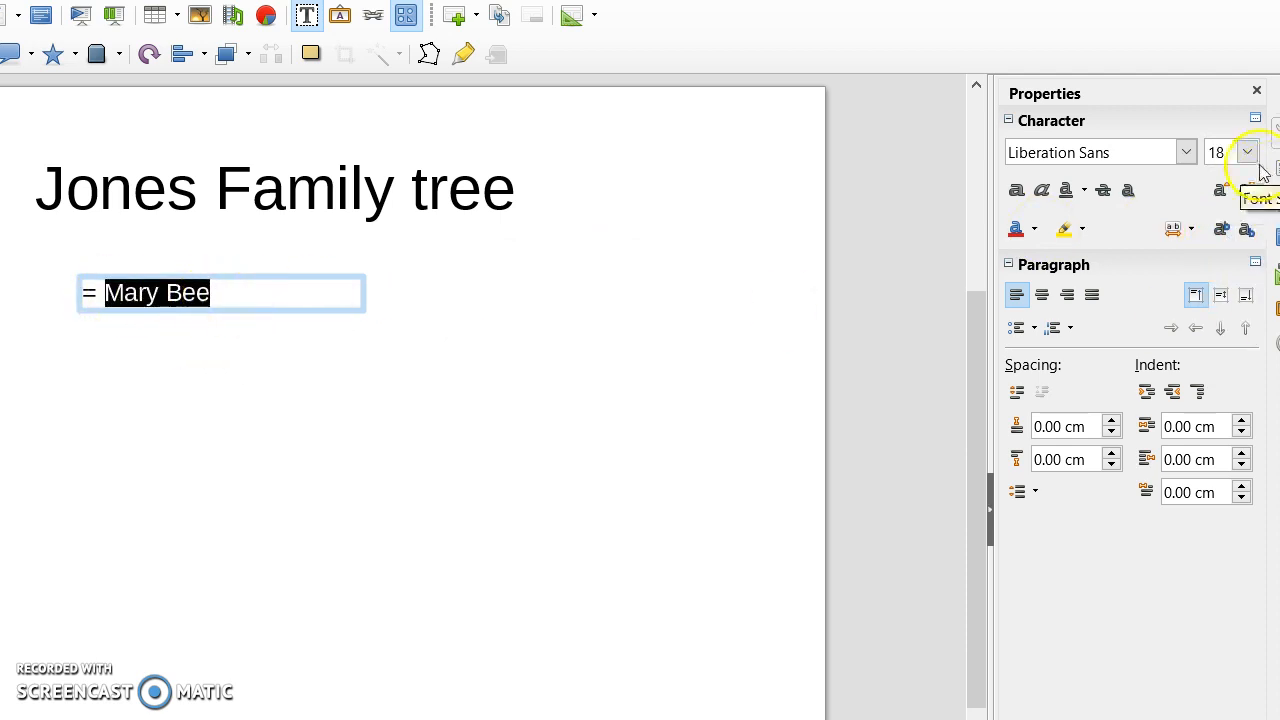
pyautogui.click(1246, 152)
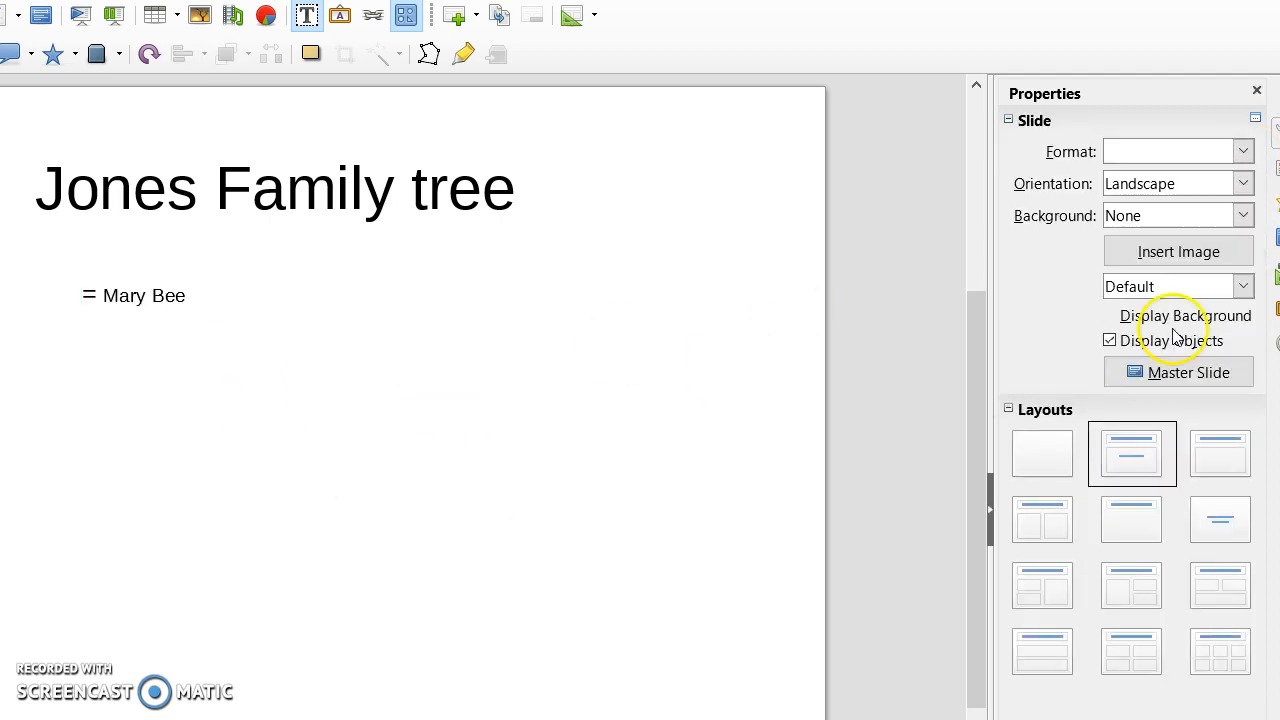
pyautogui.click(1170, 152)
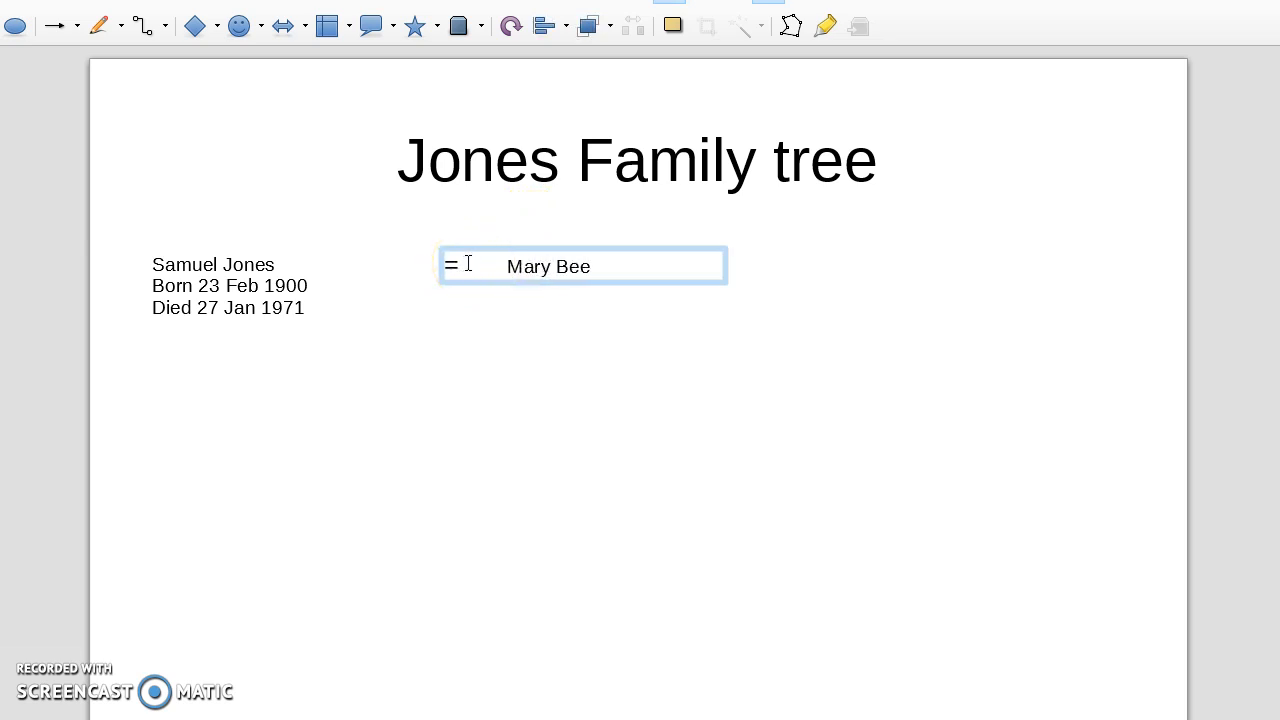
pyautogui.moveTo(896, 210)
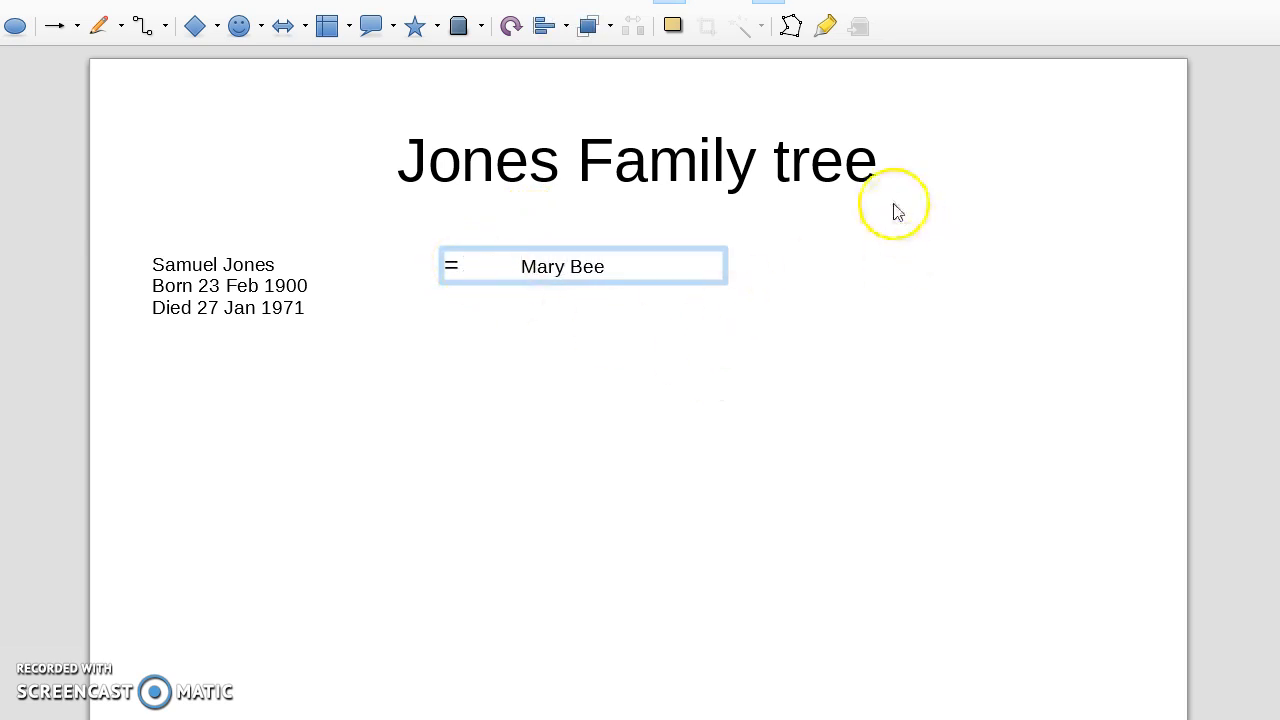
pyautogui.click(680, 414)
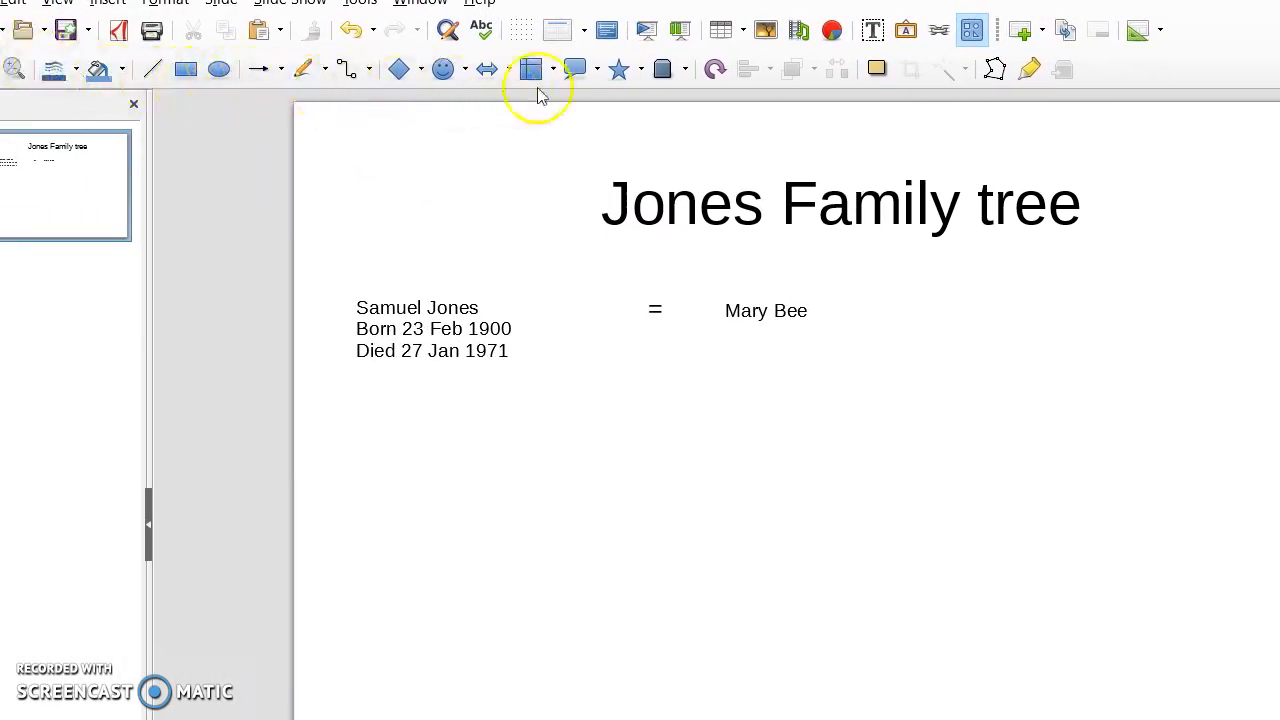
pyautogui.moveTo(1170, 82)
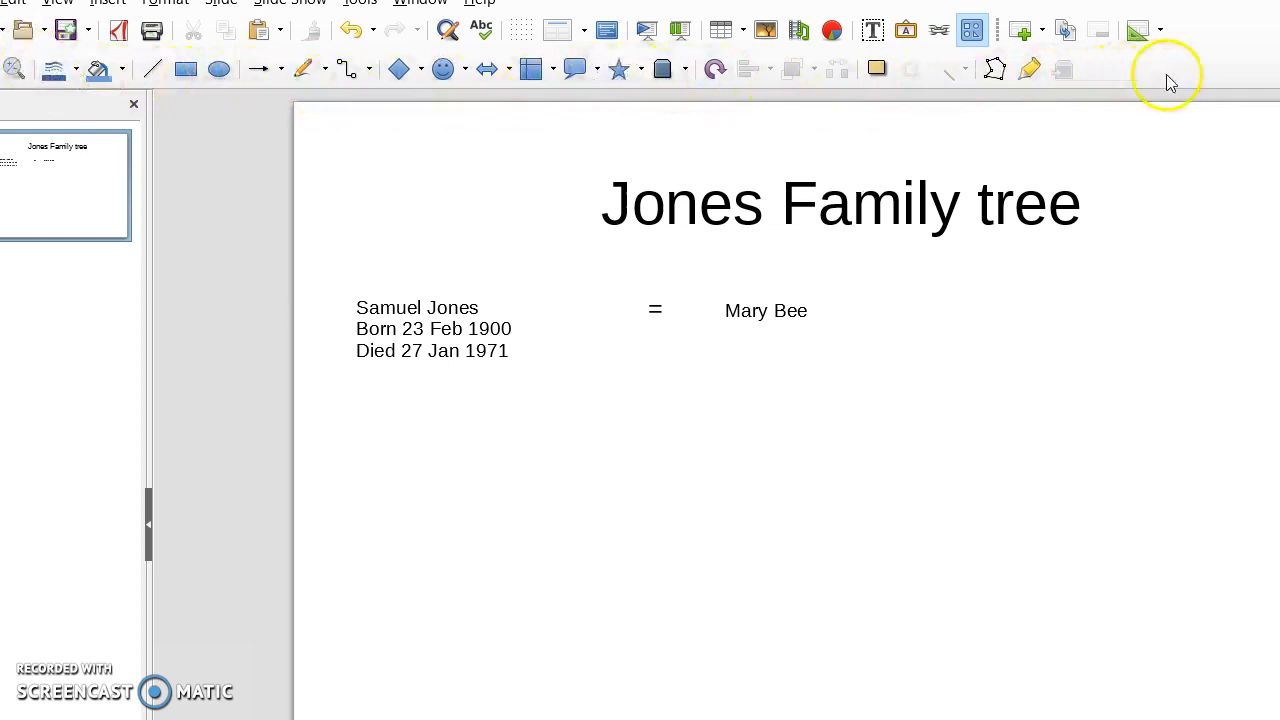
pyautogui.moveTo(170, 104)
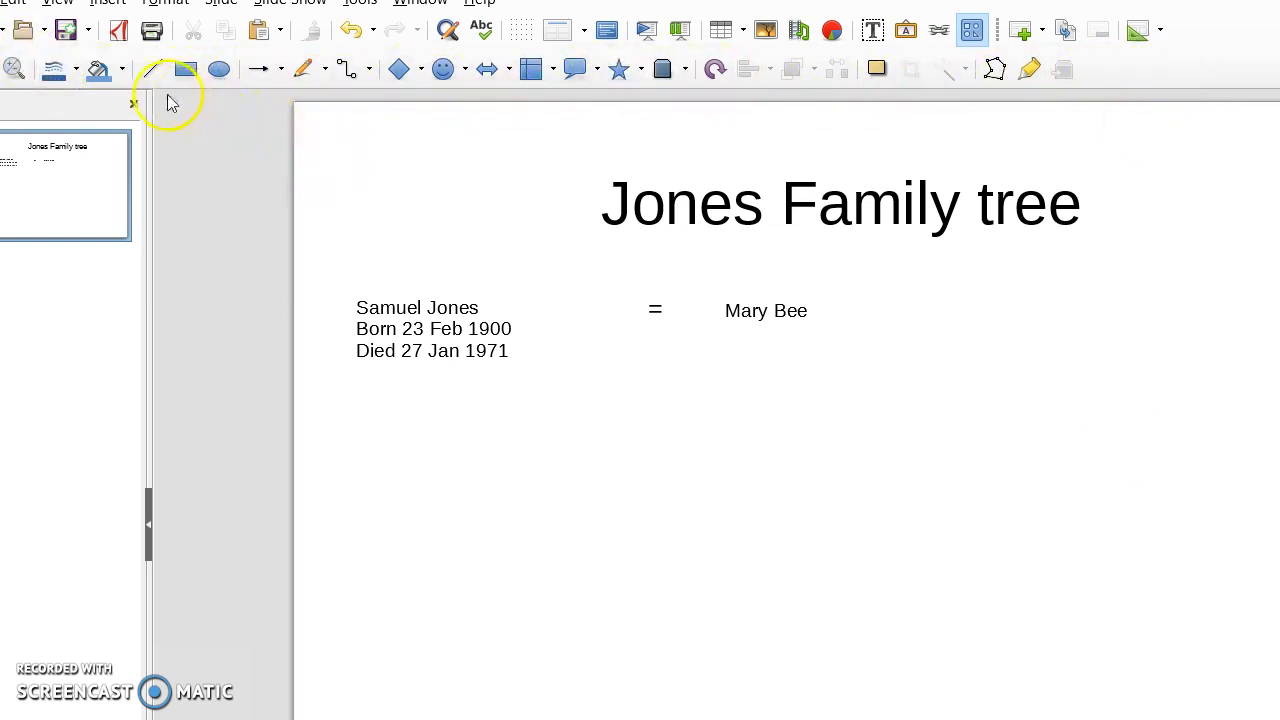
pyautogui.moveTo(220, 68)
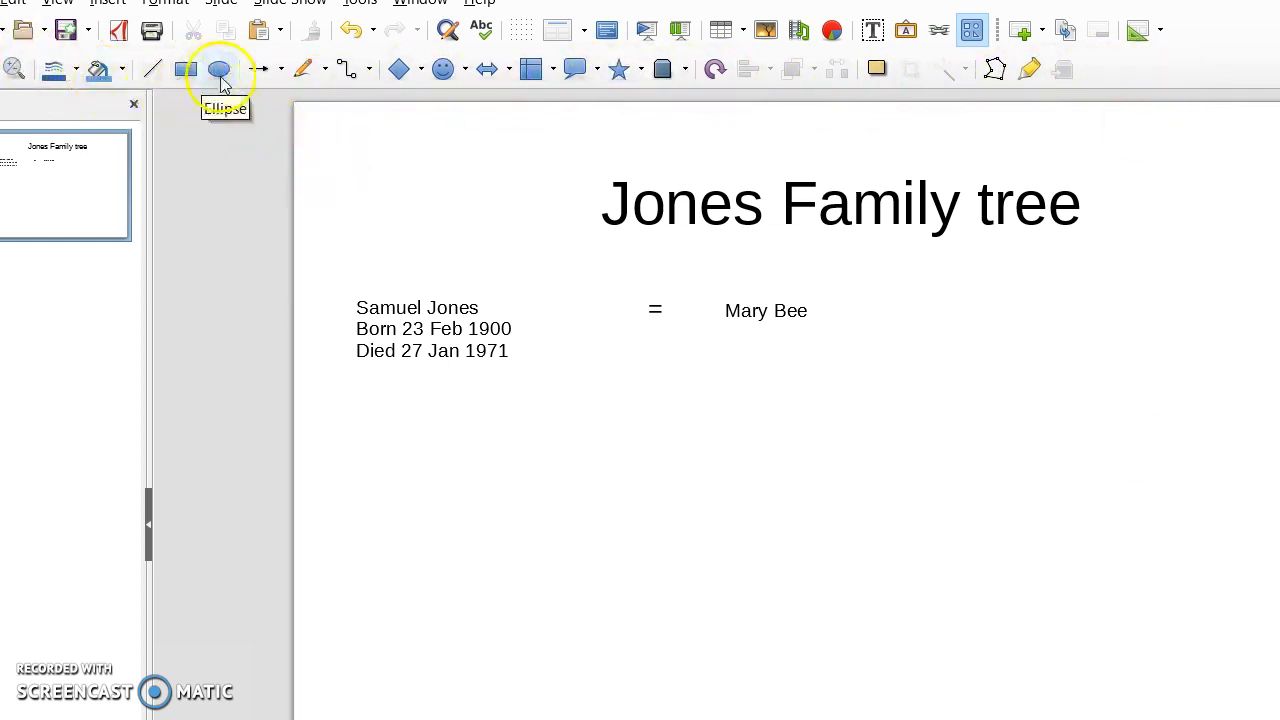
pyautogui.moveTo(336, 136)
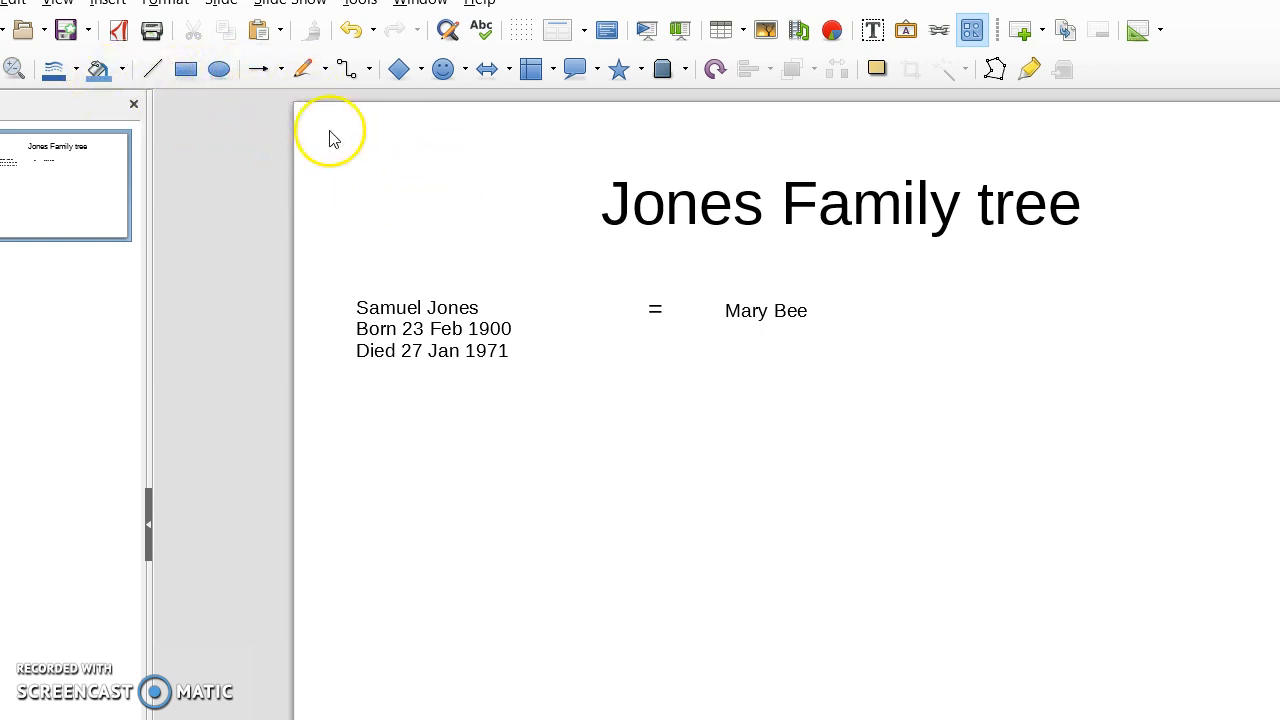
pyautogui.moveTo(152, 68)
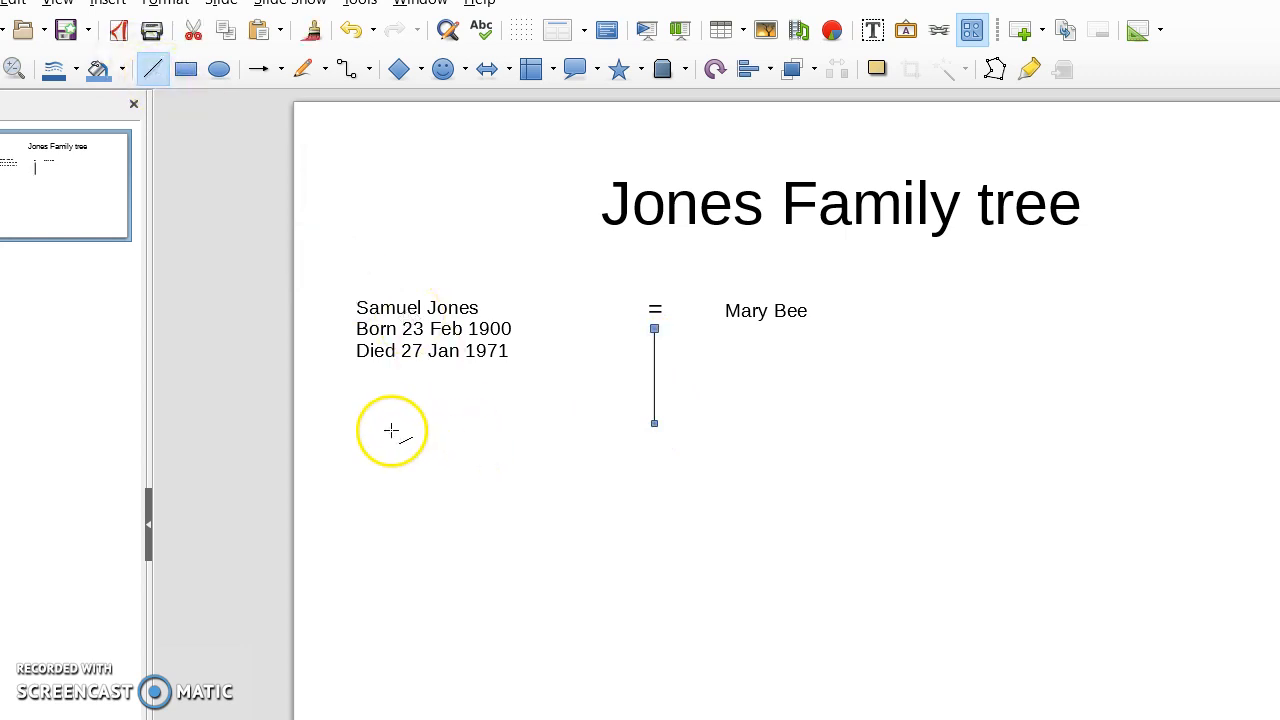
# Draw the horizontal branch line beneath the couple, extended across the slide.
pyautogui.moveTo(390, 430); pyautogui.dragTo(744, 430)
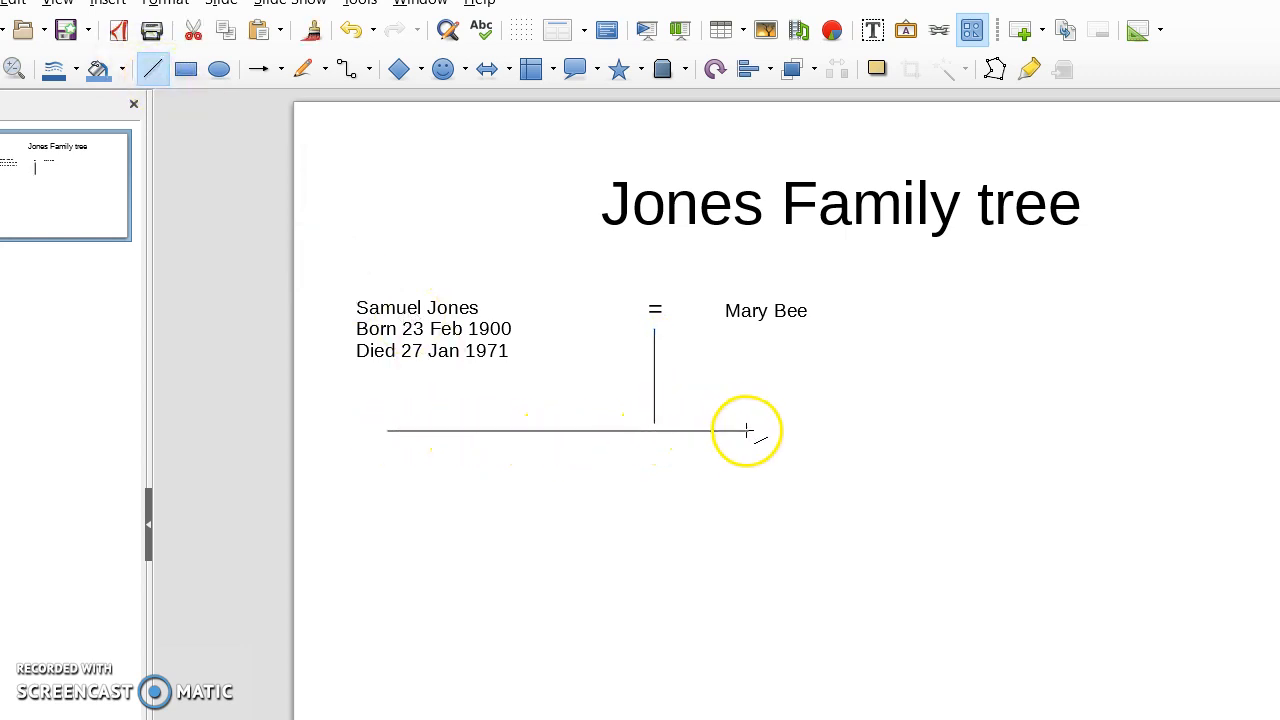
pyautogui.moveTo(744, 430); pyautogui.dragTo(888, 428)
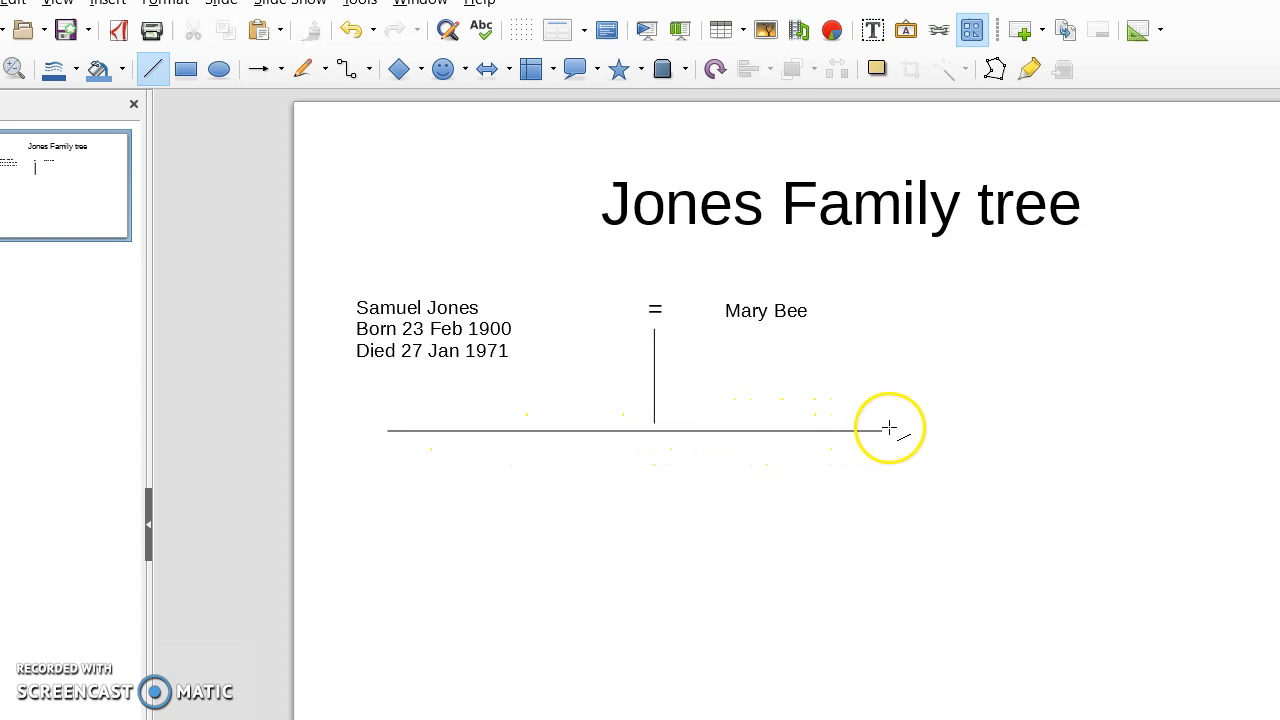
pyautogui.click(656, 430)
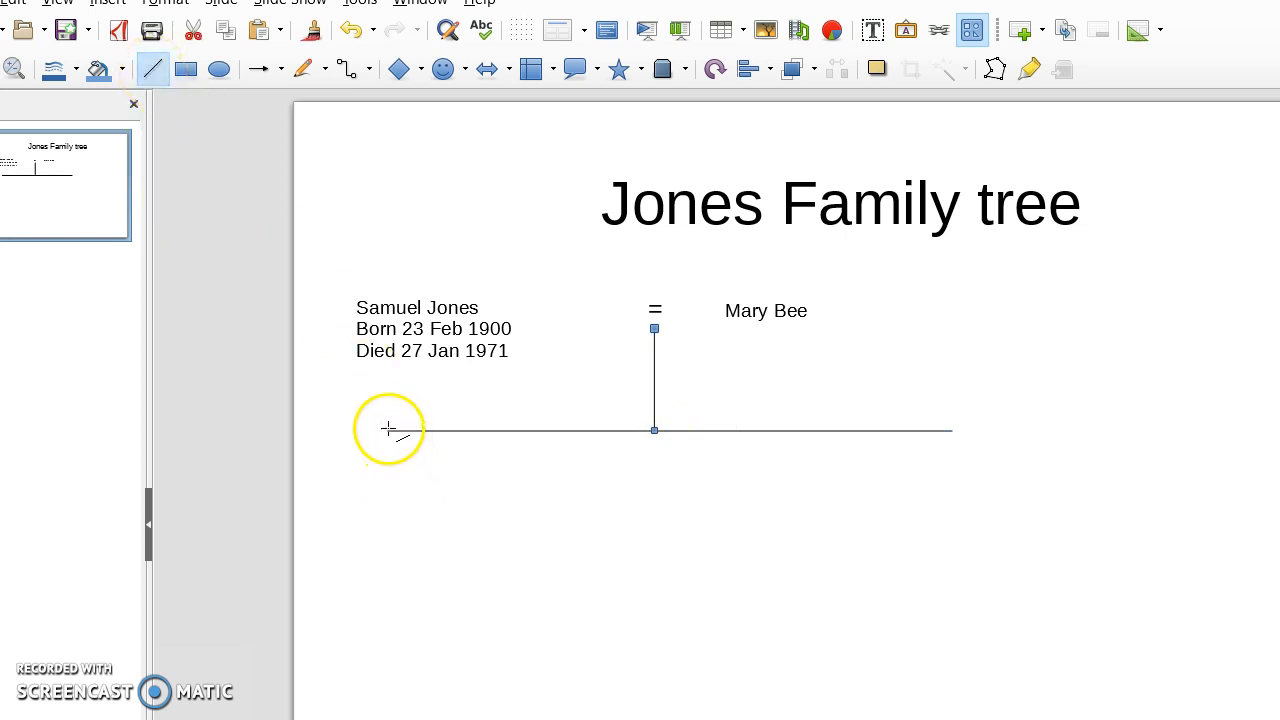
pyautogui.moveTo(388, 428)
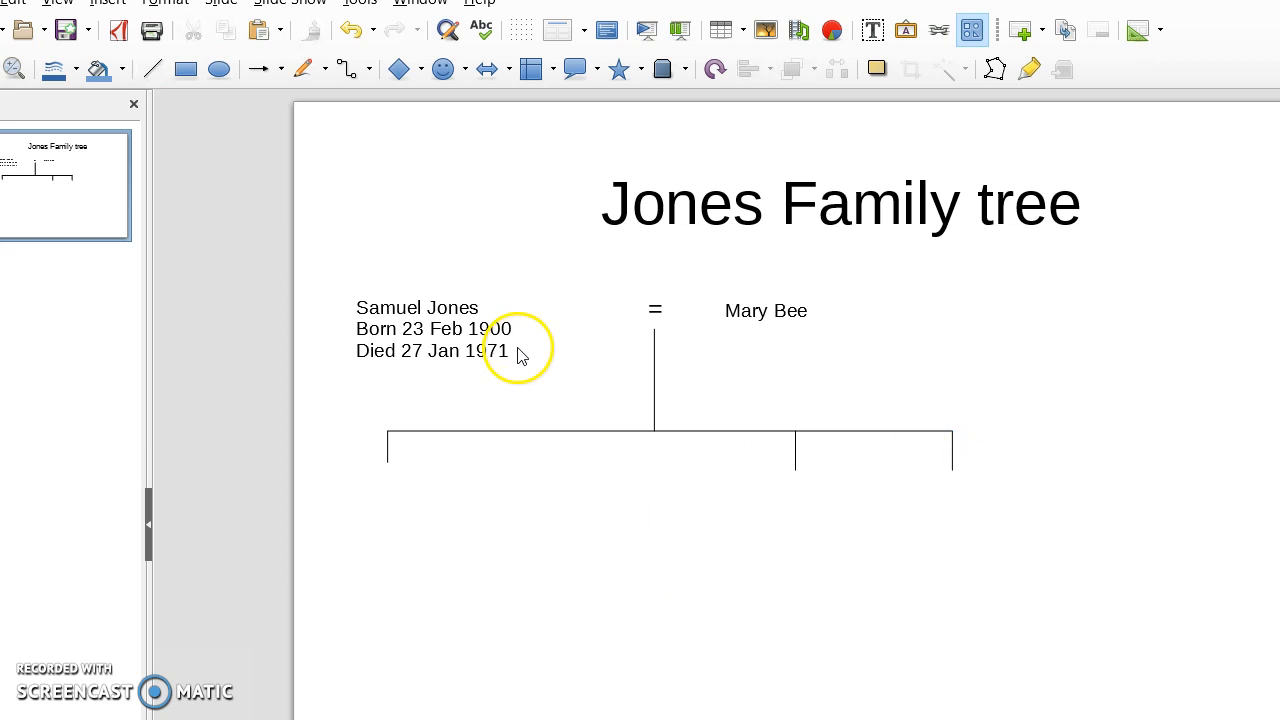
pyautogui.moveTo(872, 30)
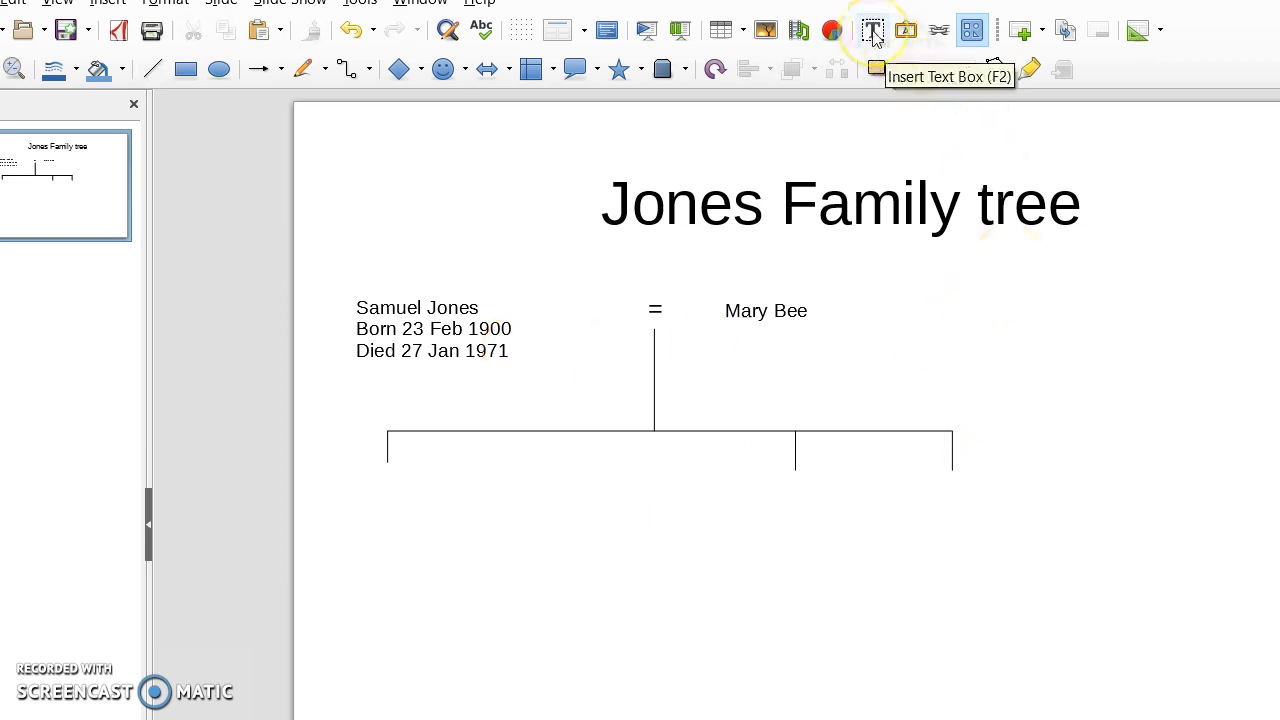
pyautogui.click(872, 30)
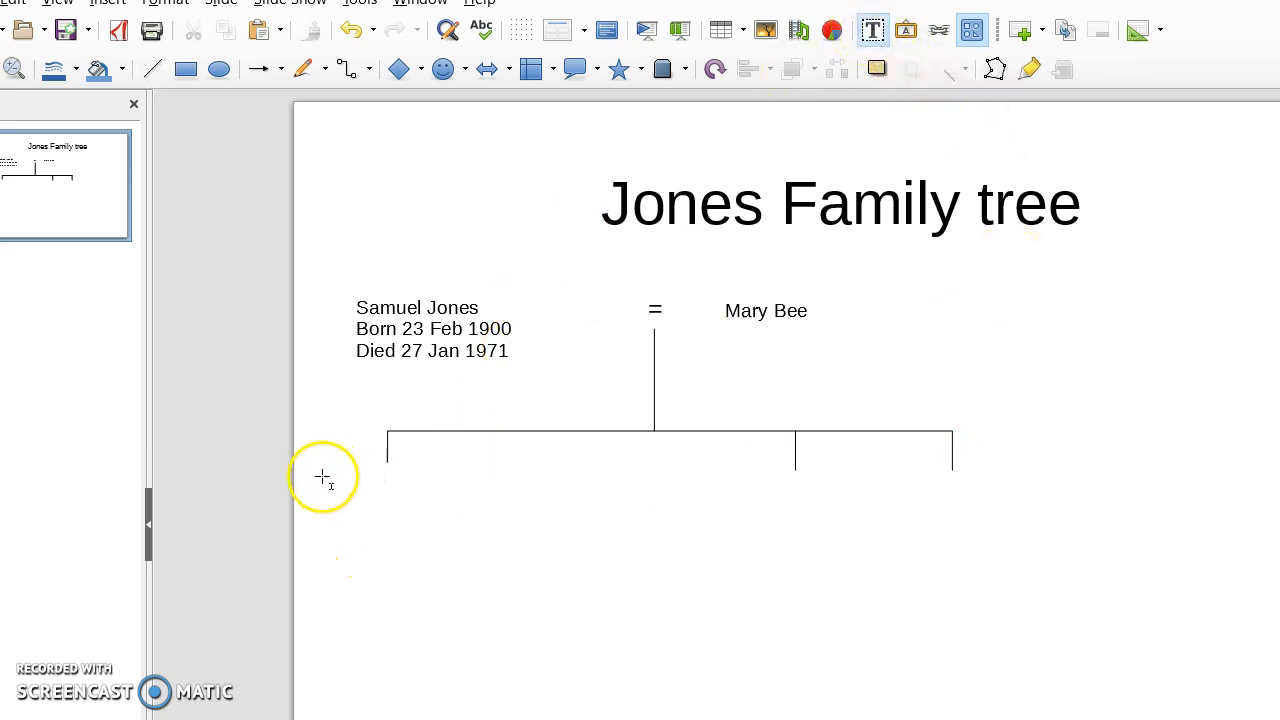
pyautogui.moveTo(316, 478); pyautogui.dragTo(584, 544)
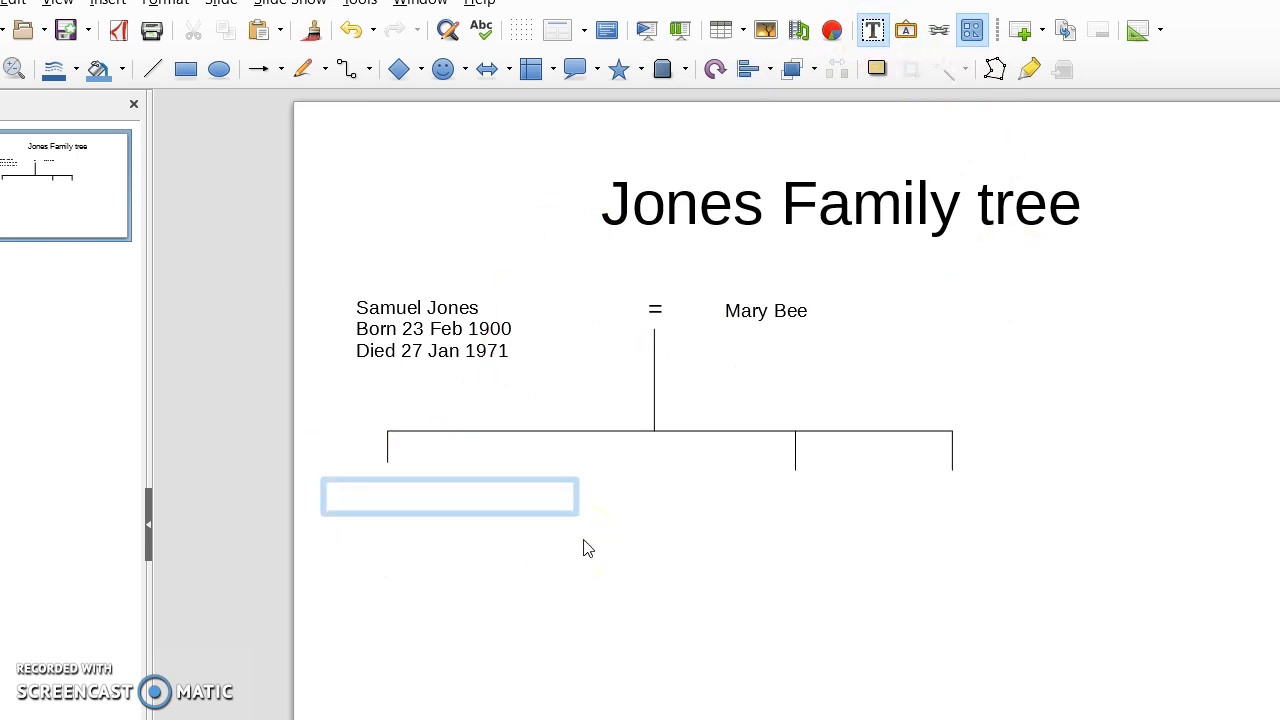
pyautogui.write('S')
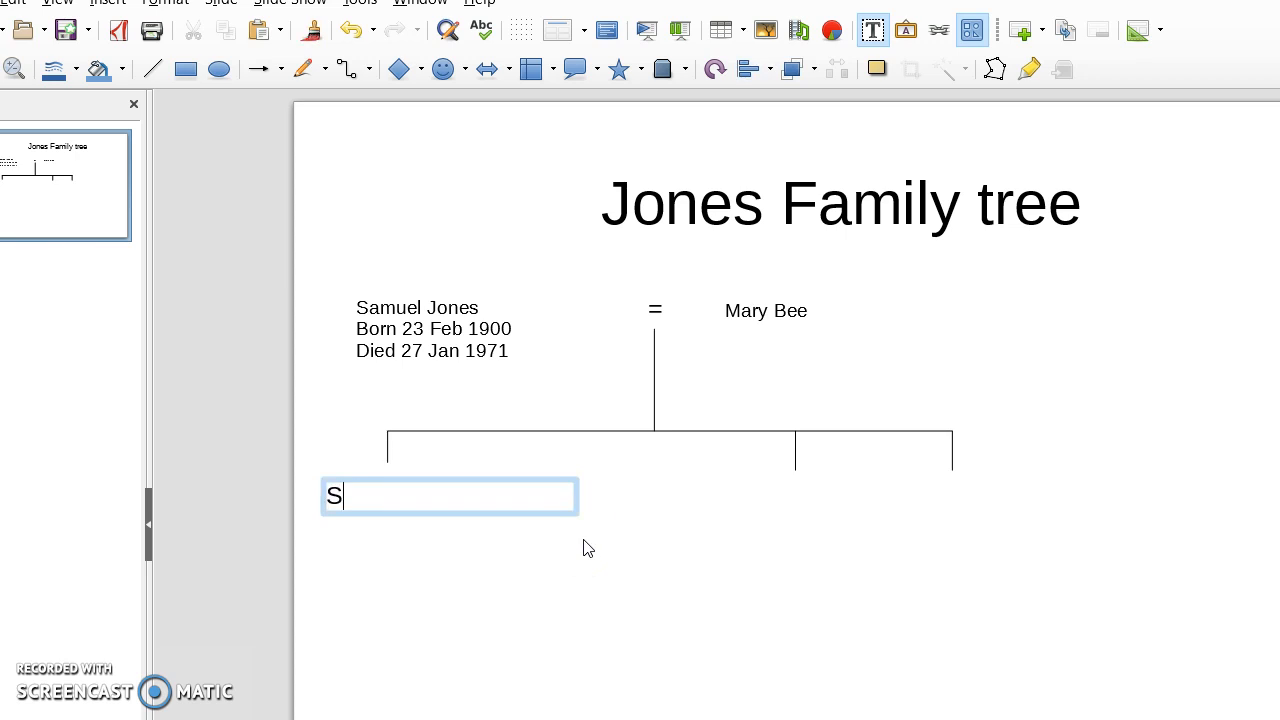
pyautogui.write('amuel')
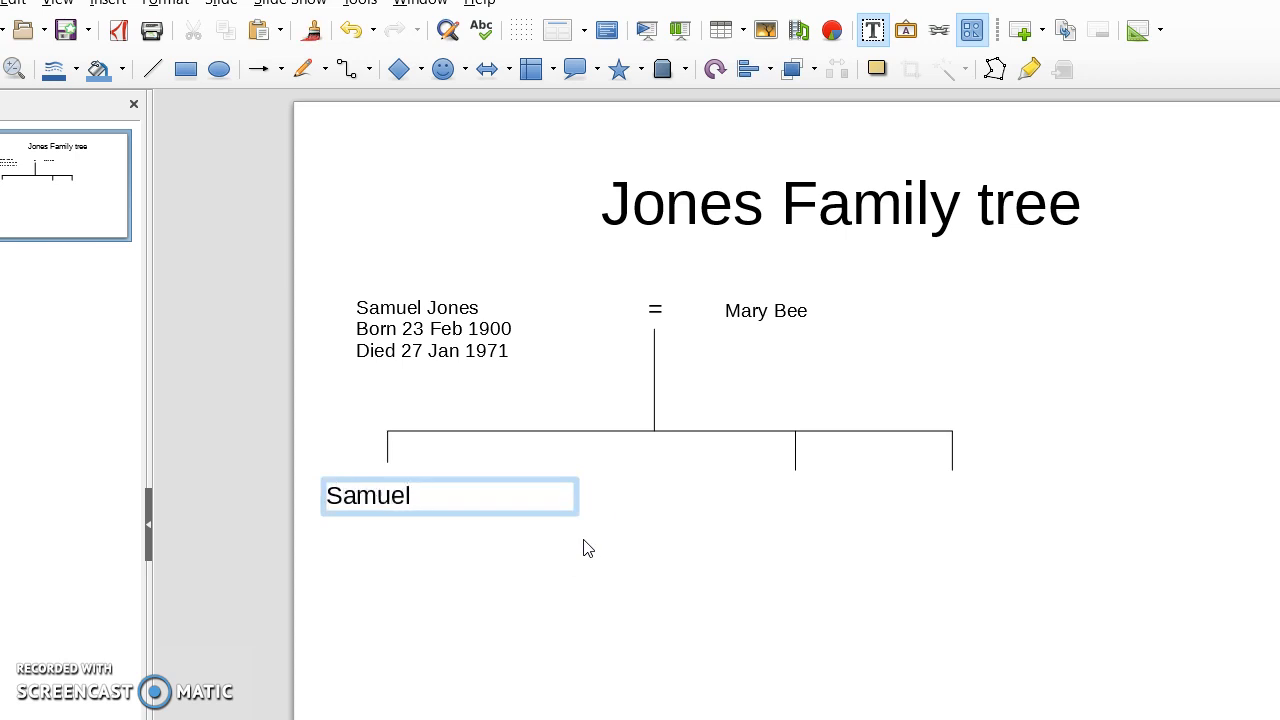
pyautogui.write('B')
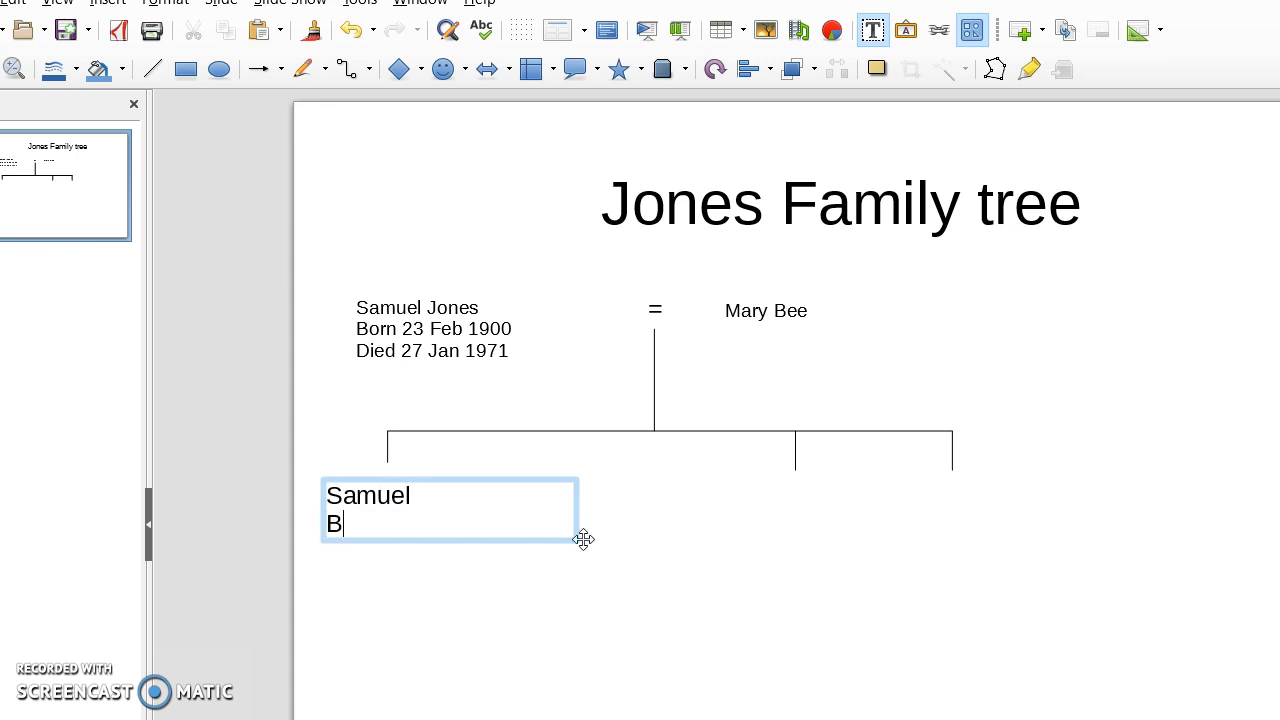
pyautogui.write('orn')
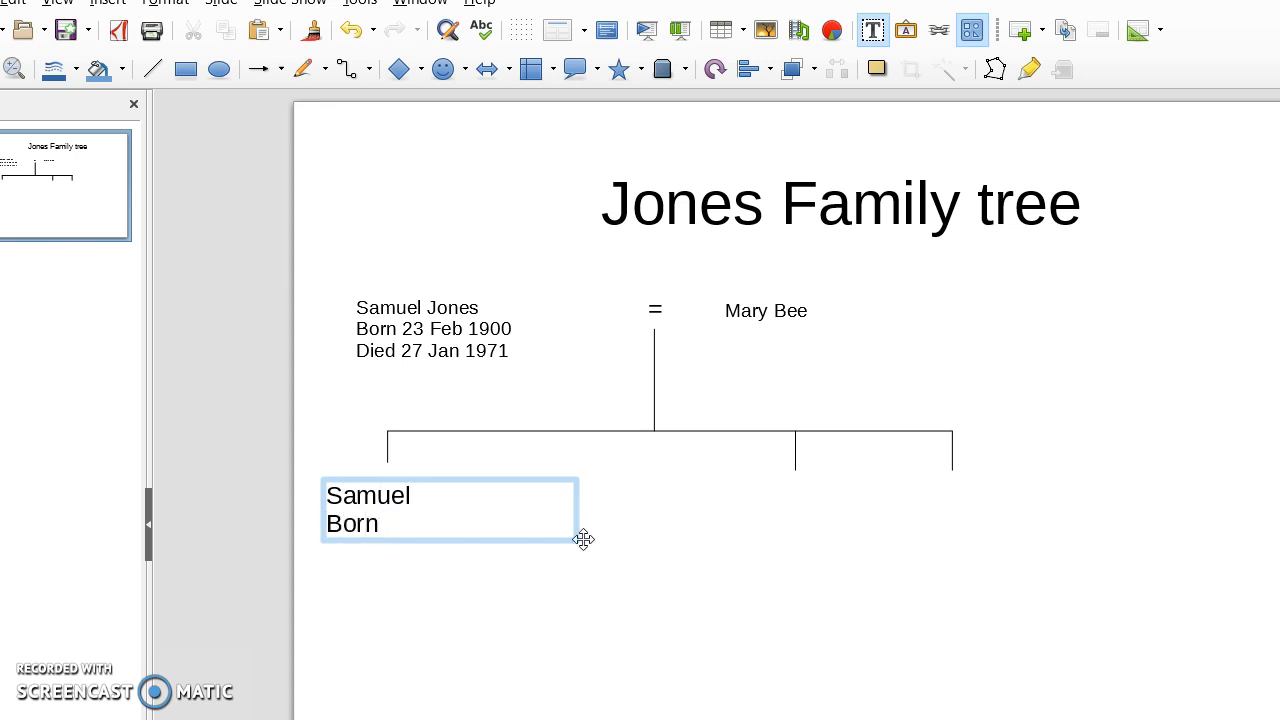
pyautogui.write('13 Ju')
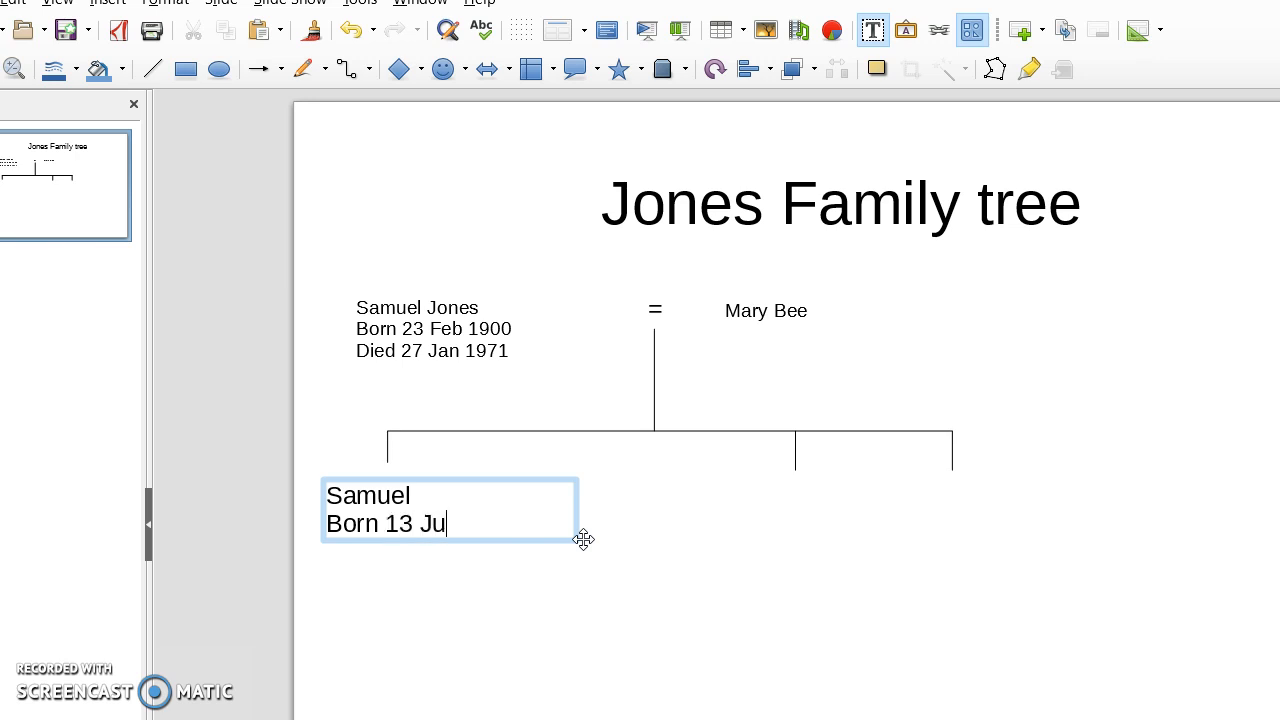
pyautogui.write('n')
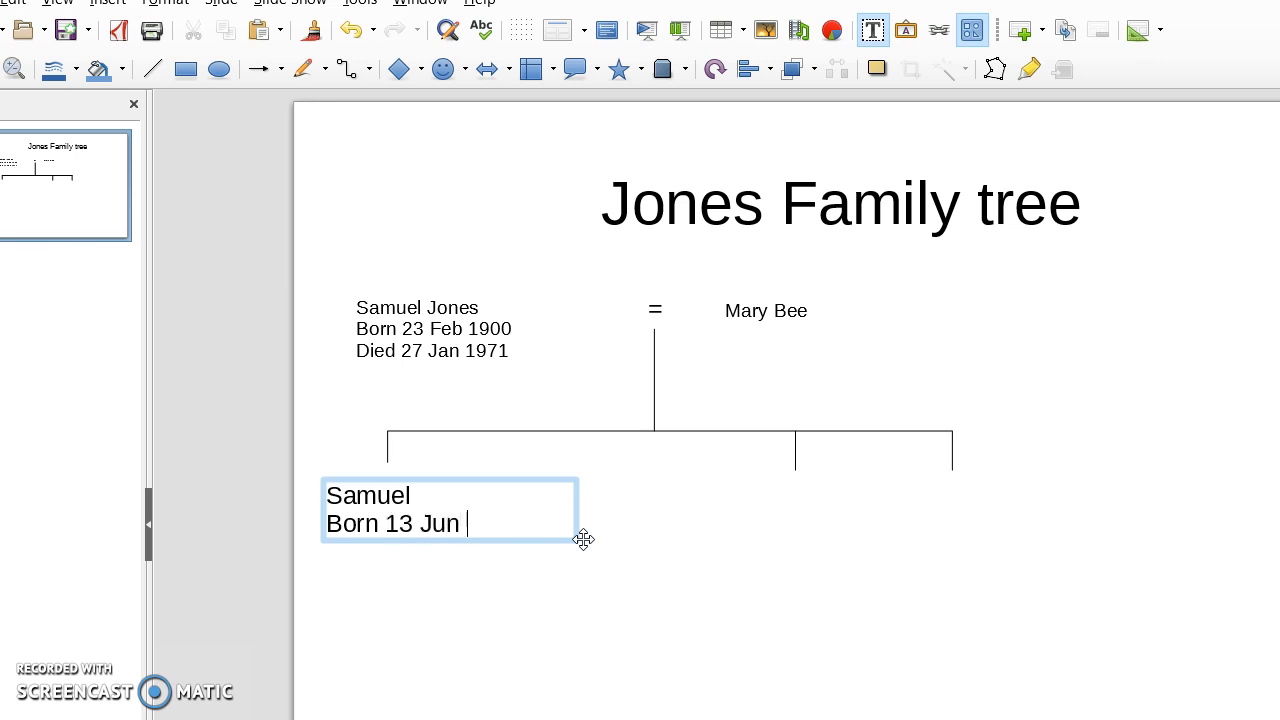
pyautogui.write('19')
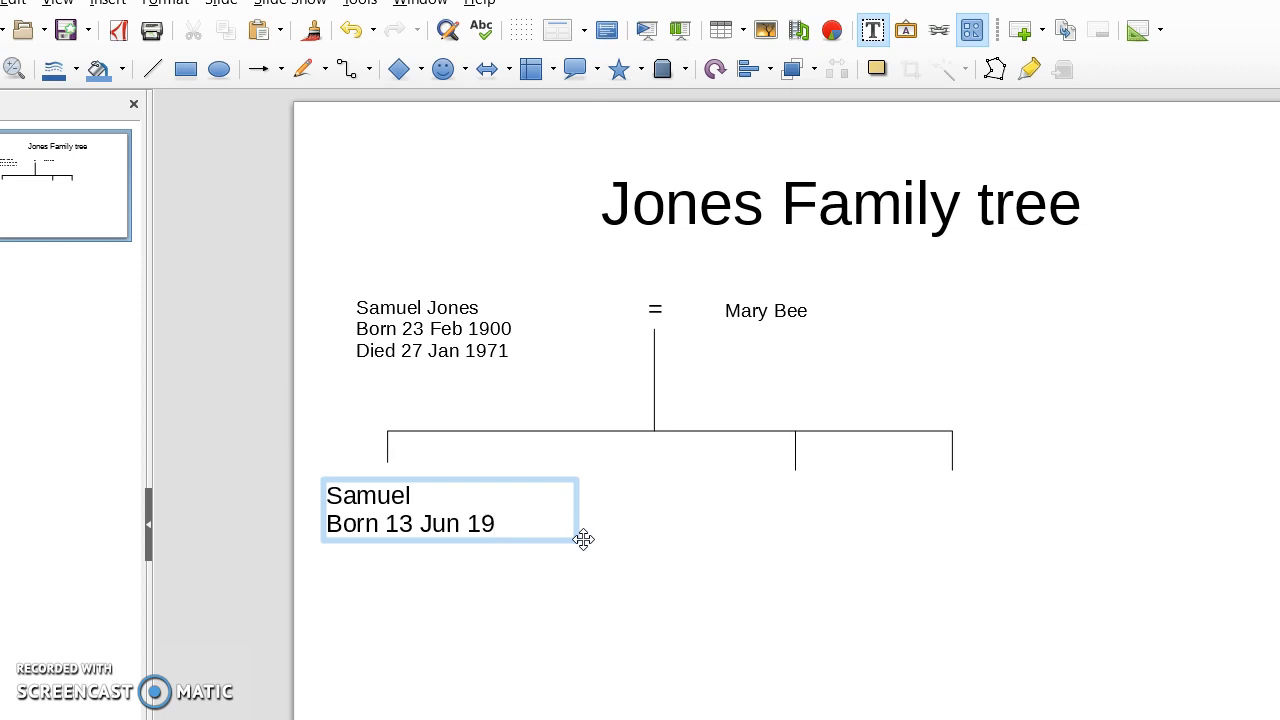
pyautogui.write('31')
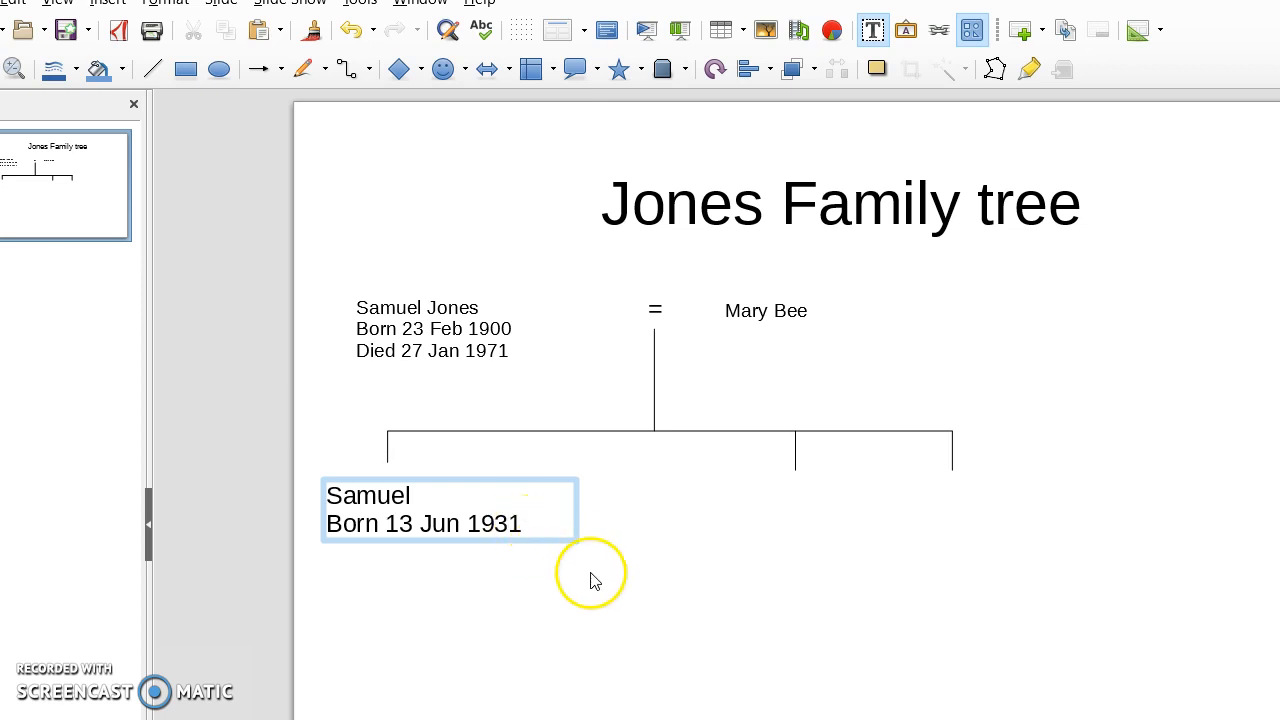
pyautogui.moveTo(584, 614)
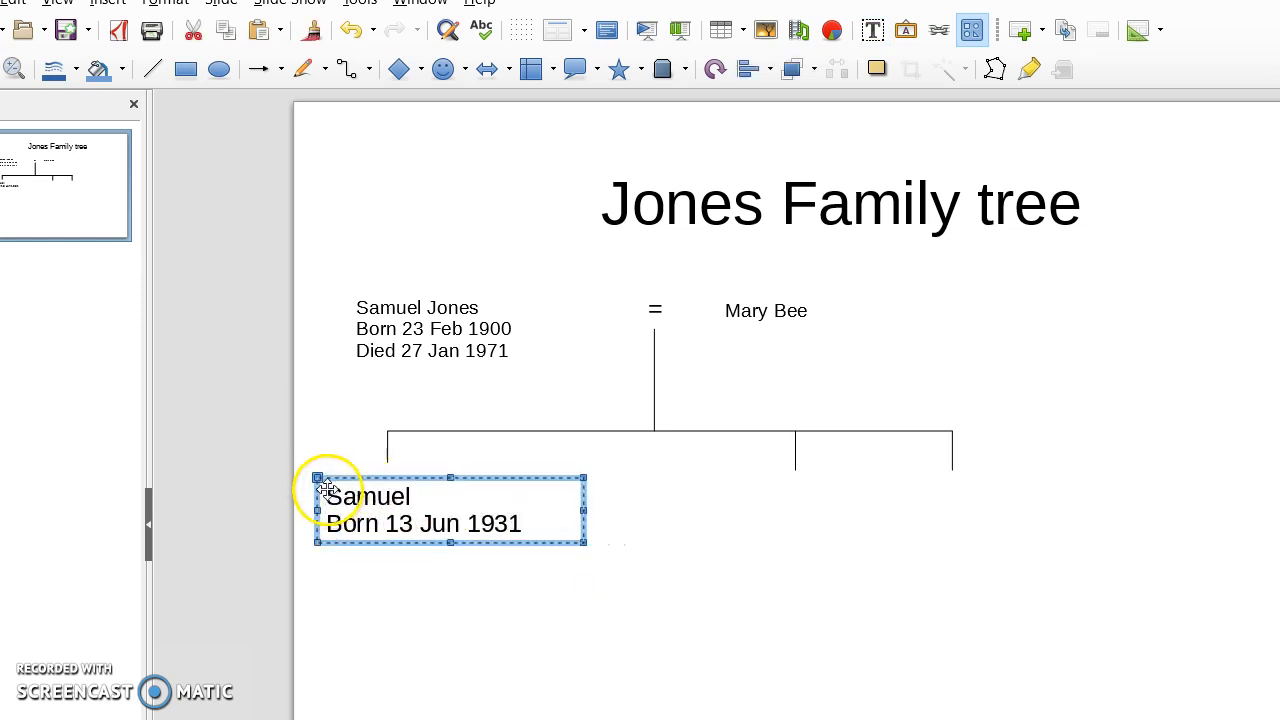
# Move Samuel's entry up under the left drop line and select its text.
pyautogui.moveTo(450, 510); pyautogui.dragTo(450, 480)
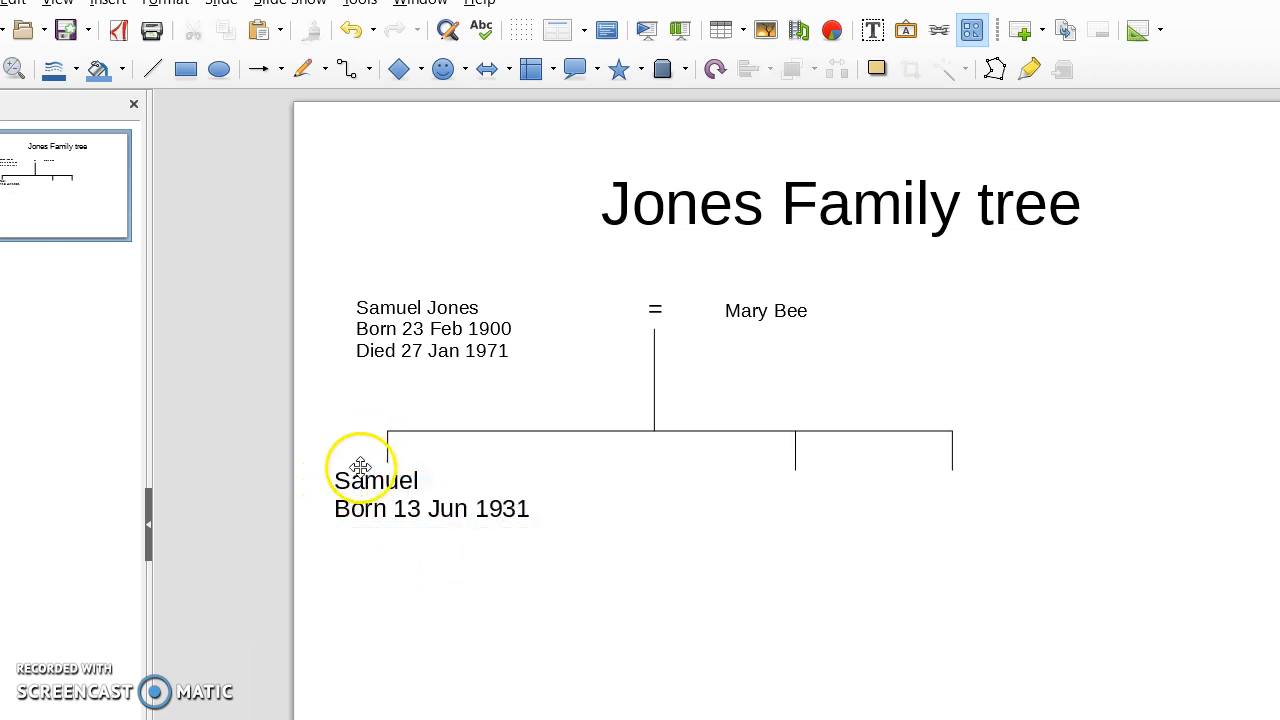
pyautogui.doubleClick(376, 480)
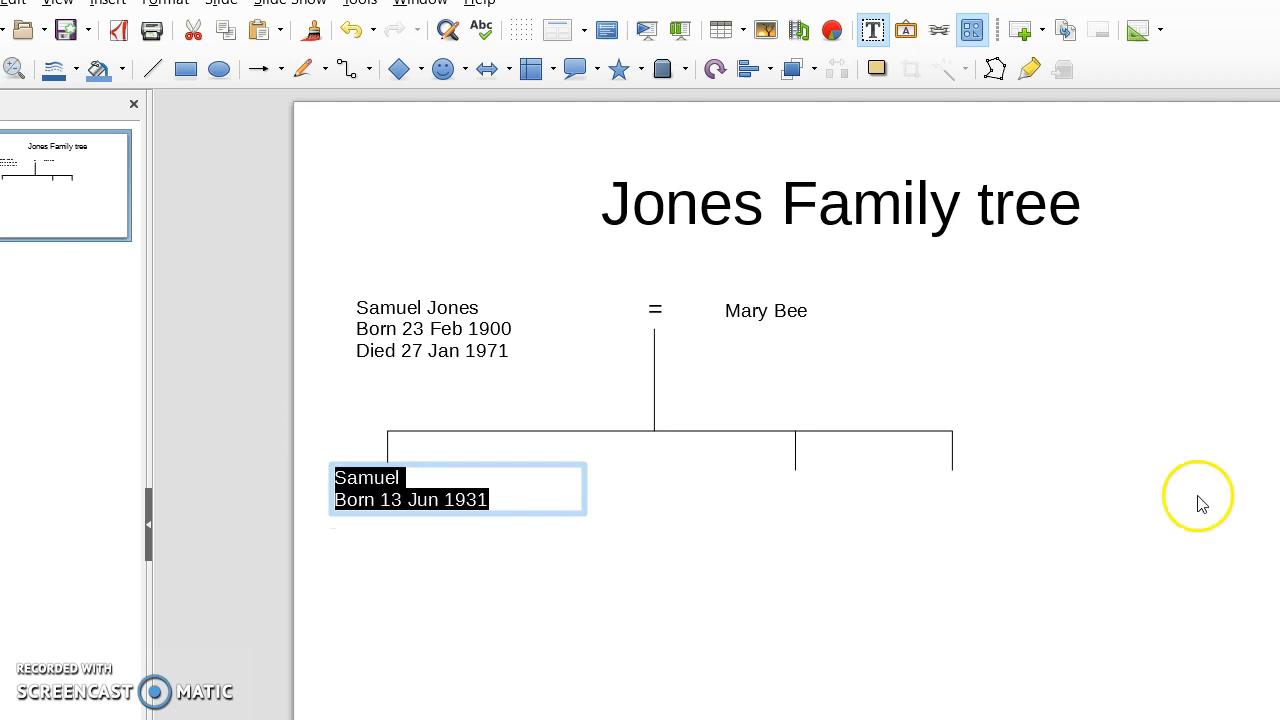
pyautogui.click(616, 630)
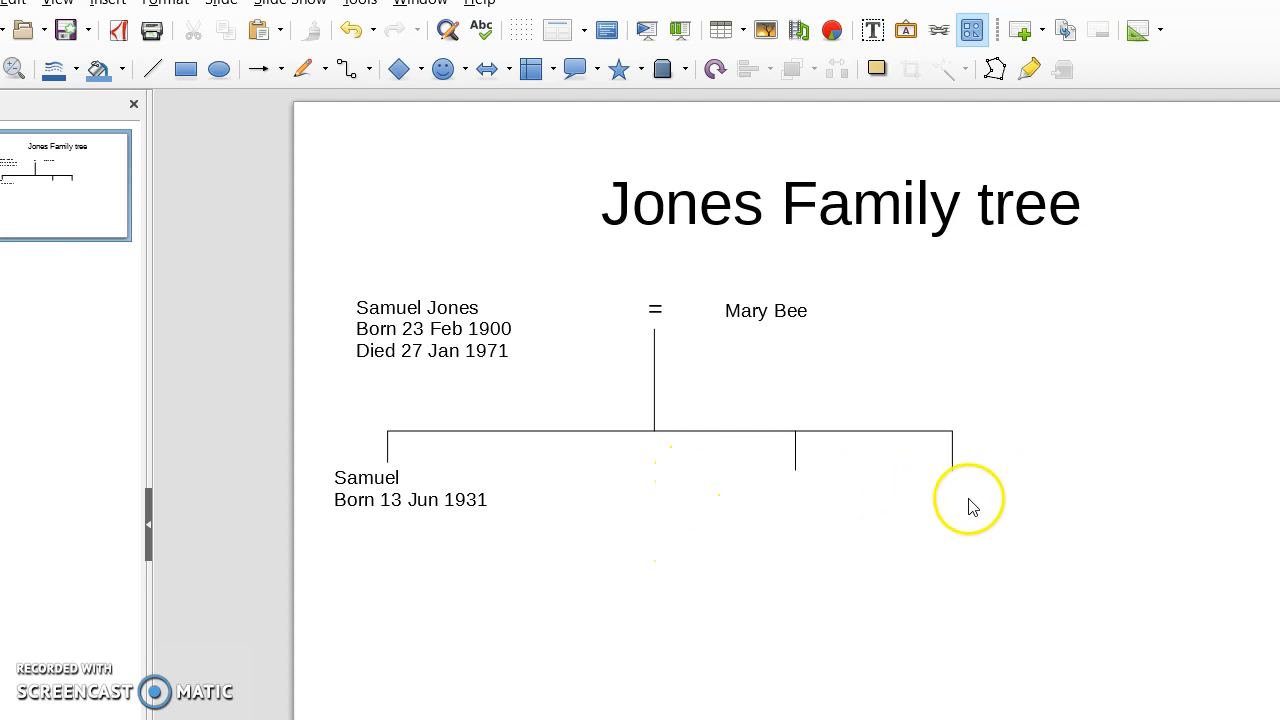
pyautogui.moveTo(466, 486)
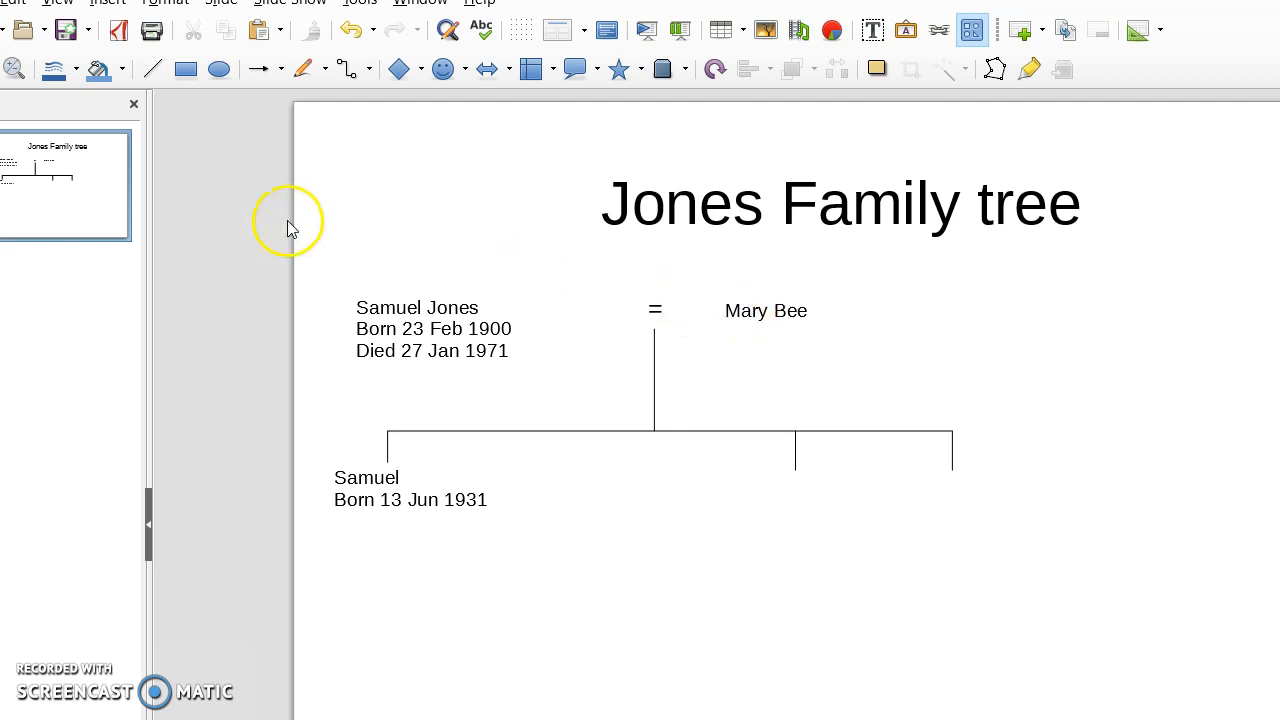
pyautogui.moveTo(398, 136)
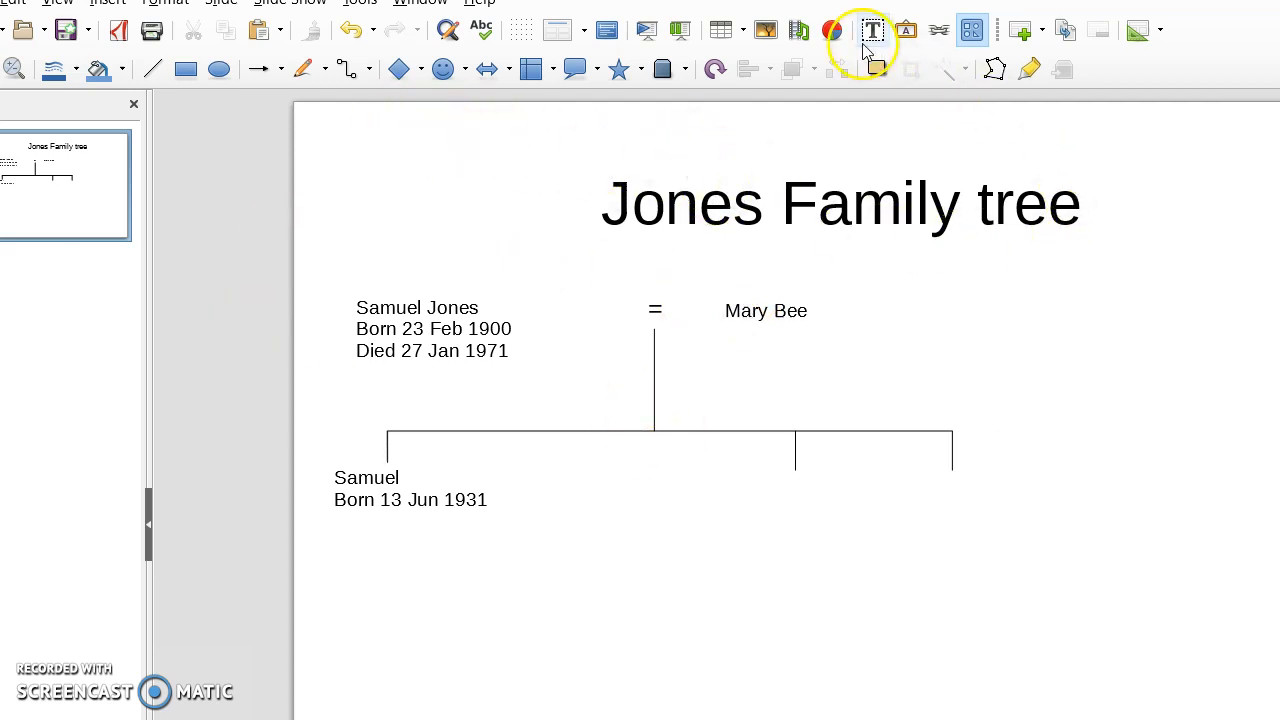
pyautogui.moveTo(728, 198)
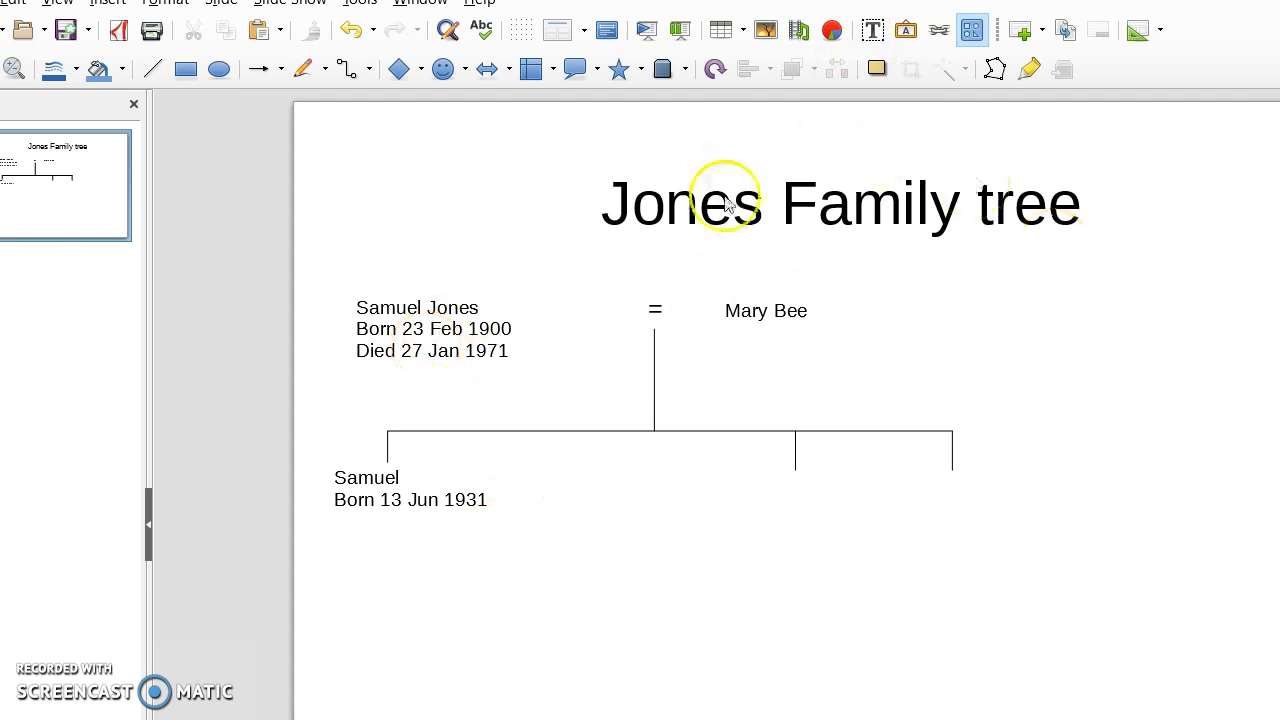
pyautogui.moveTo(1008, 566)
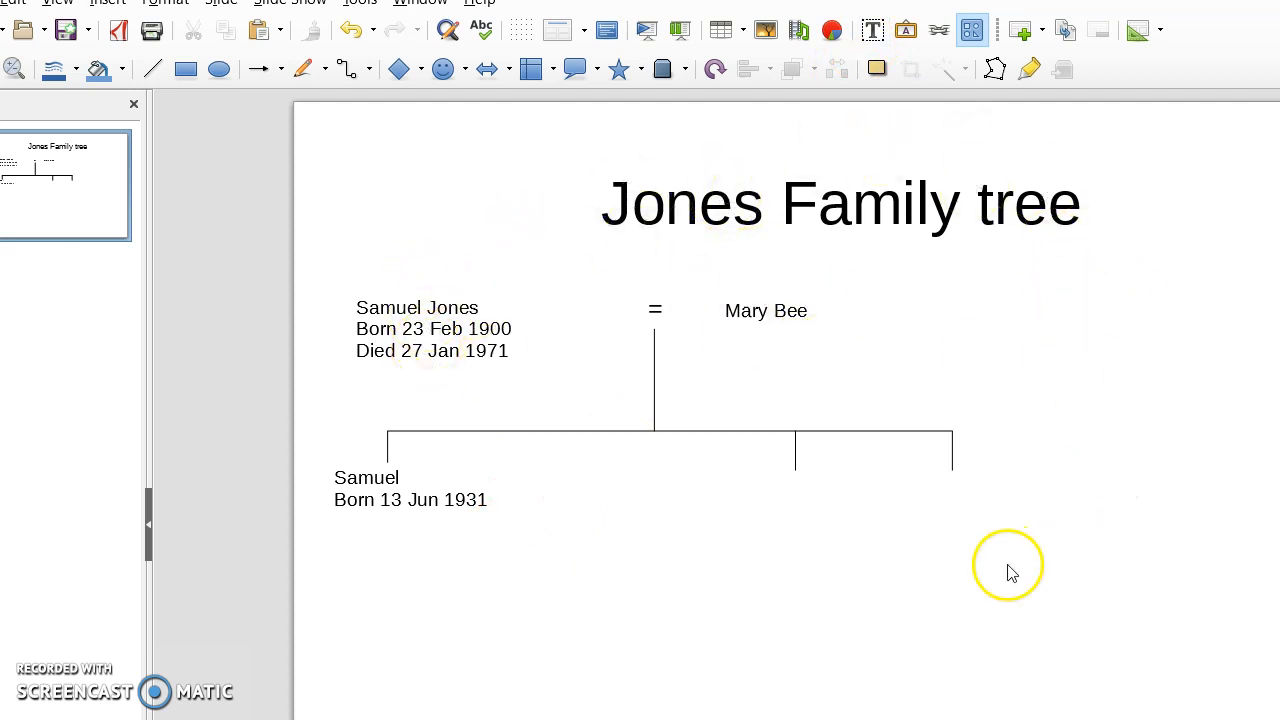
pyautogui.moveTo(924, 630)
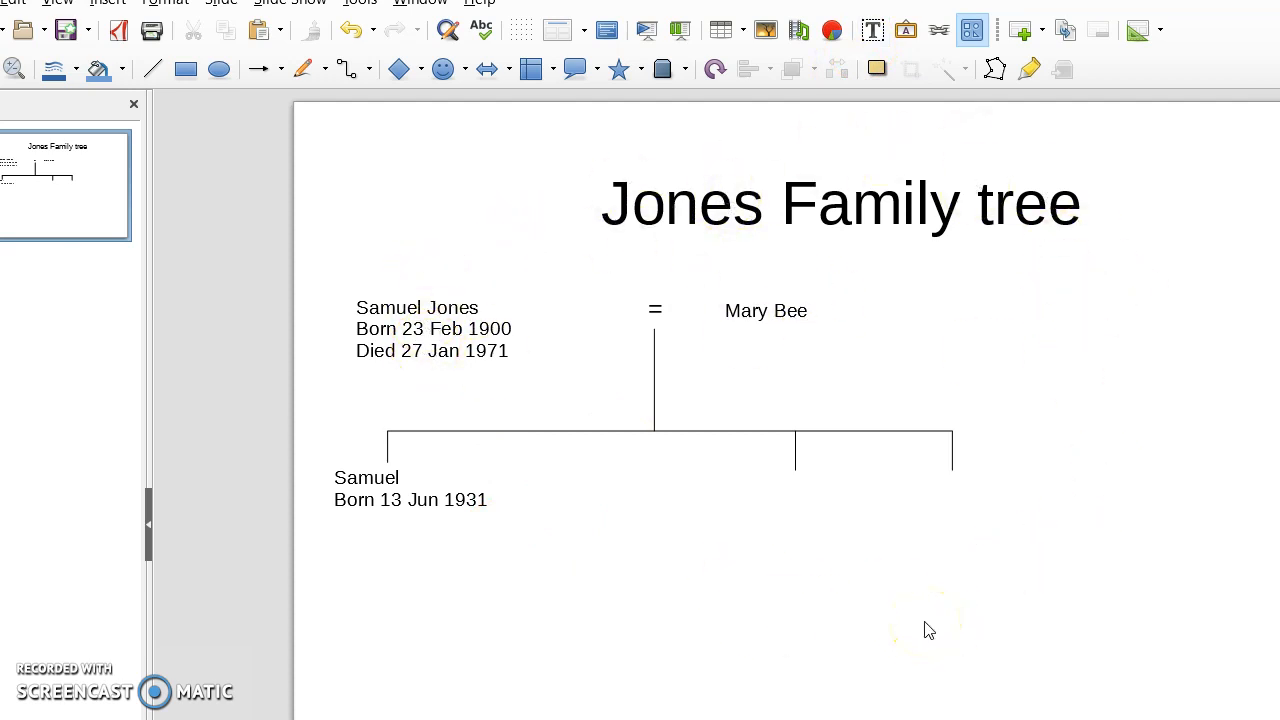